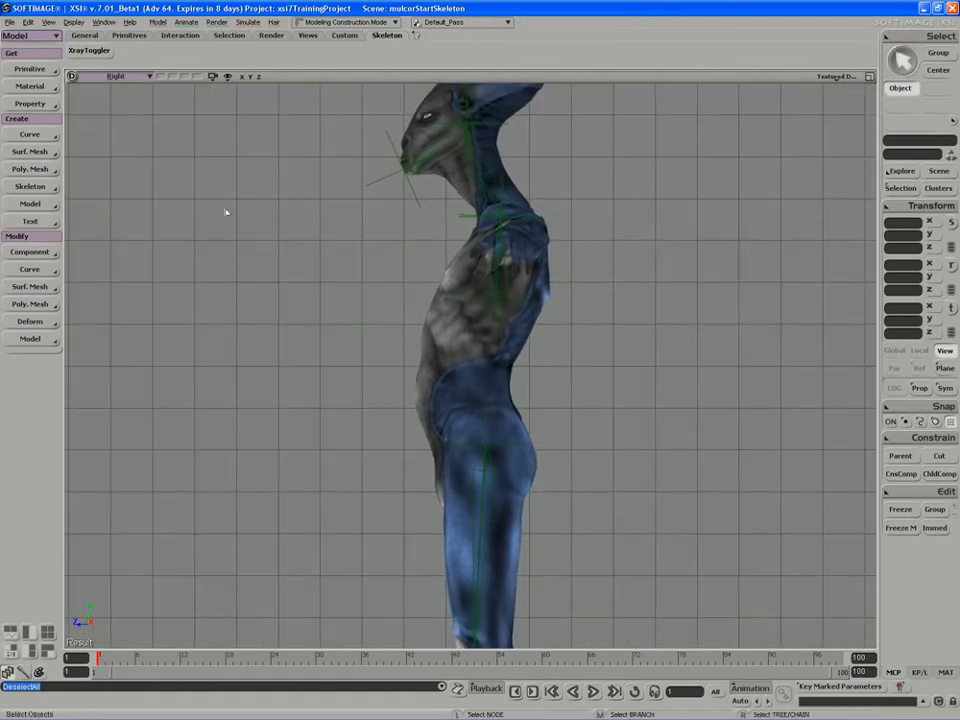
# Step: Bring up the Skeleton creation commands in the Animate toolbar
pyautogui.click(492, 424)
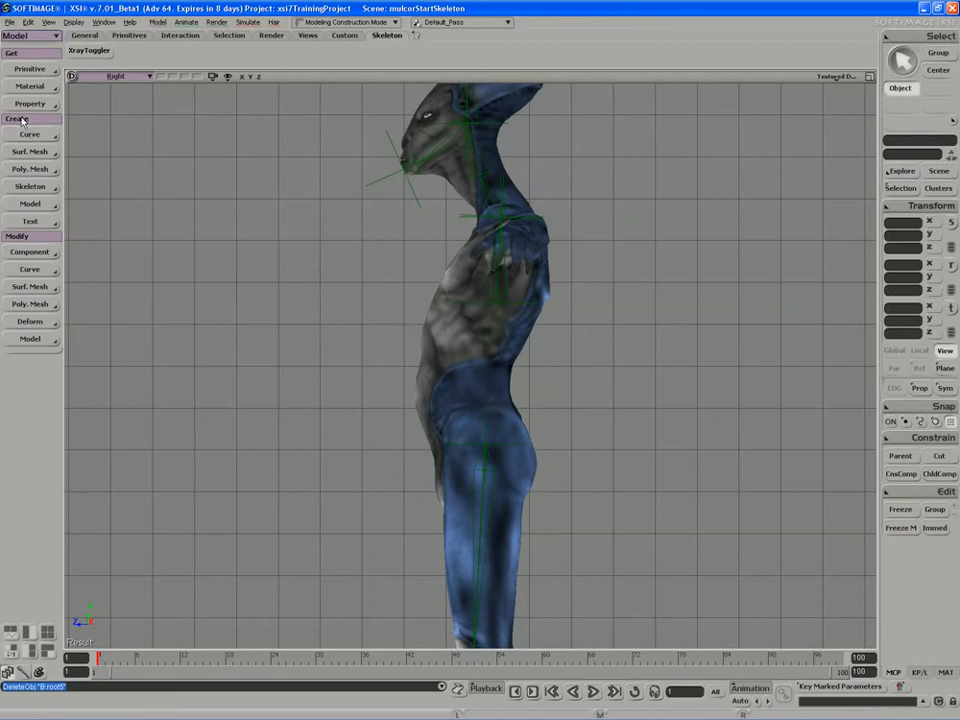
pyautogui.click(32, 188)
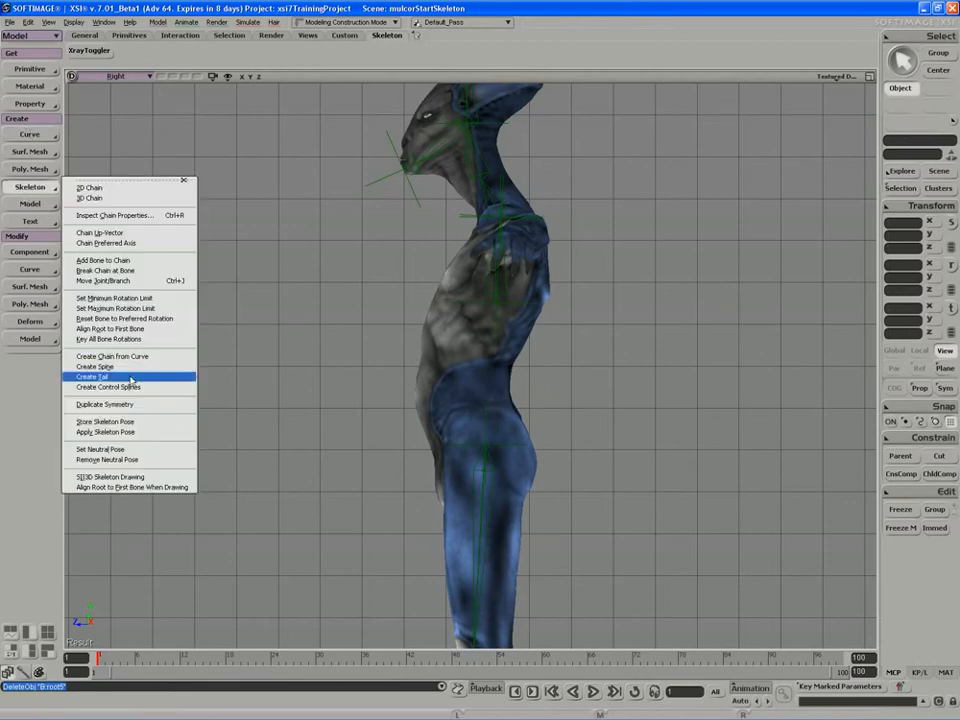
pyautogui.moveTo(96, 368)
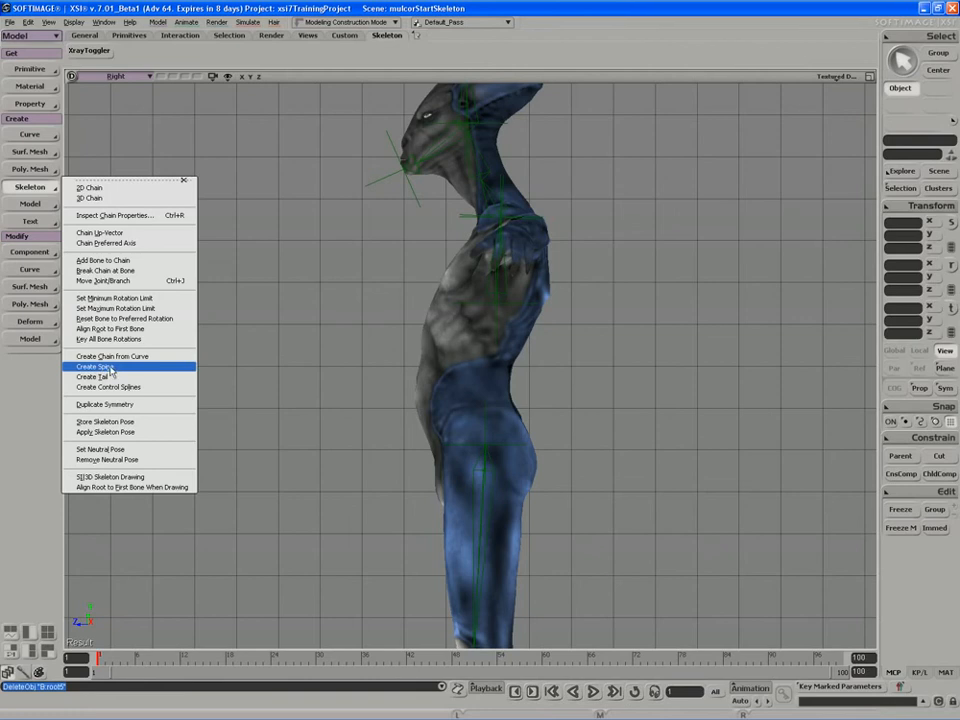
pyautogui.moveTo(118, 368)
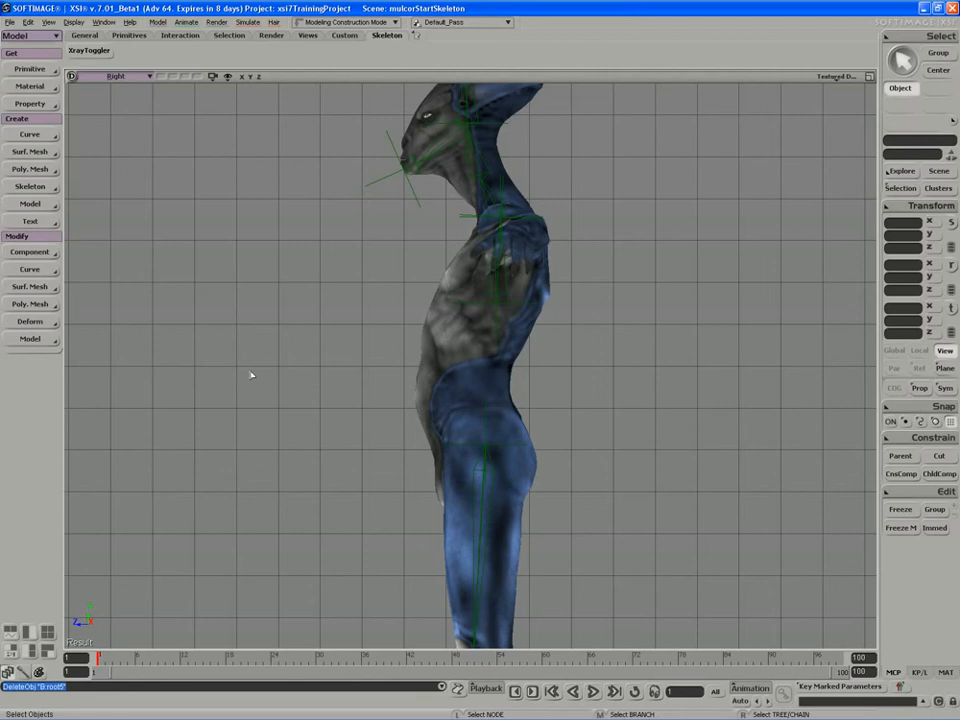
pyautogui.moveTo(412, 370)
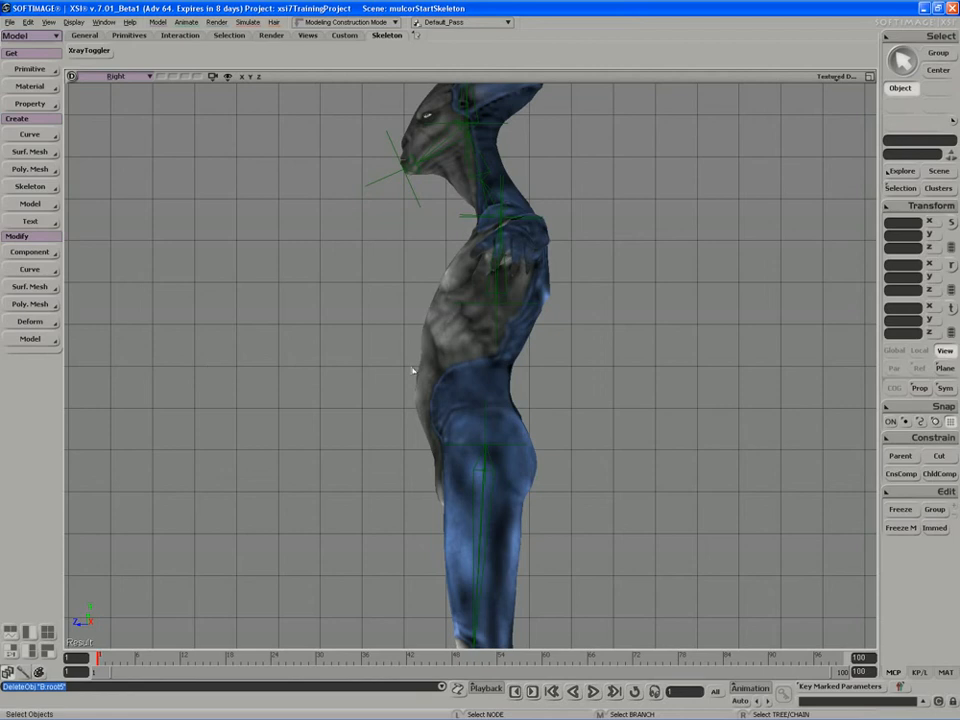
pyautogui.moveTo(392, 370)
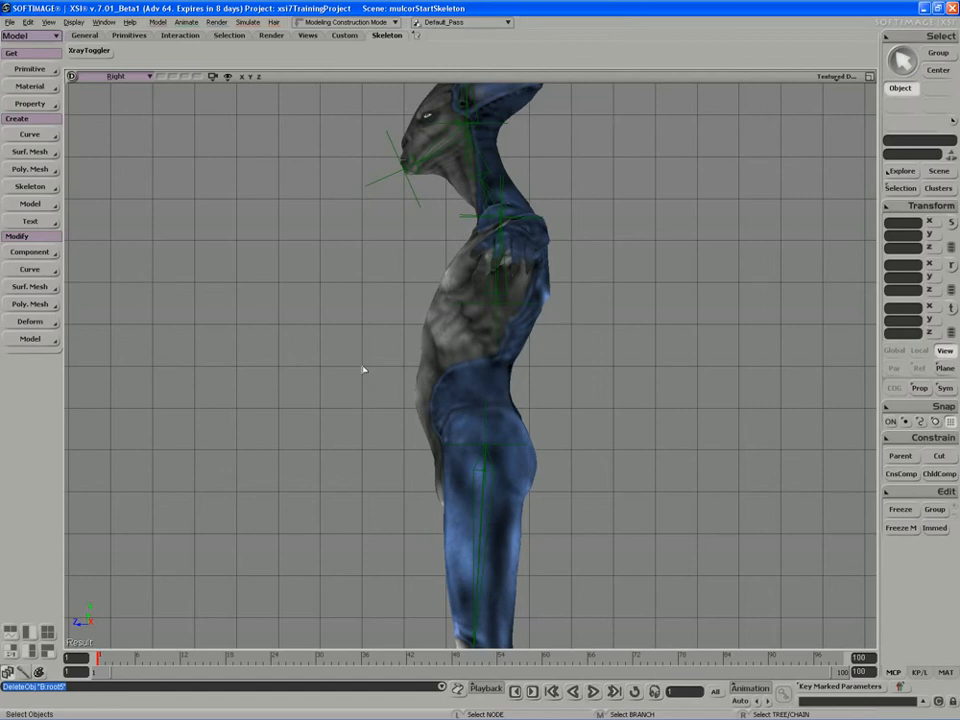
pyautogui.moveTo(344, 312)
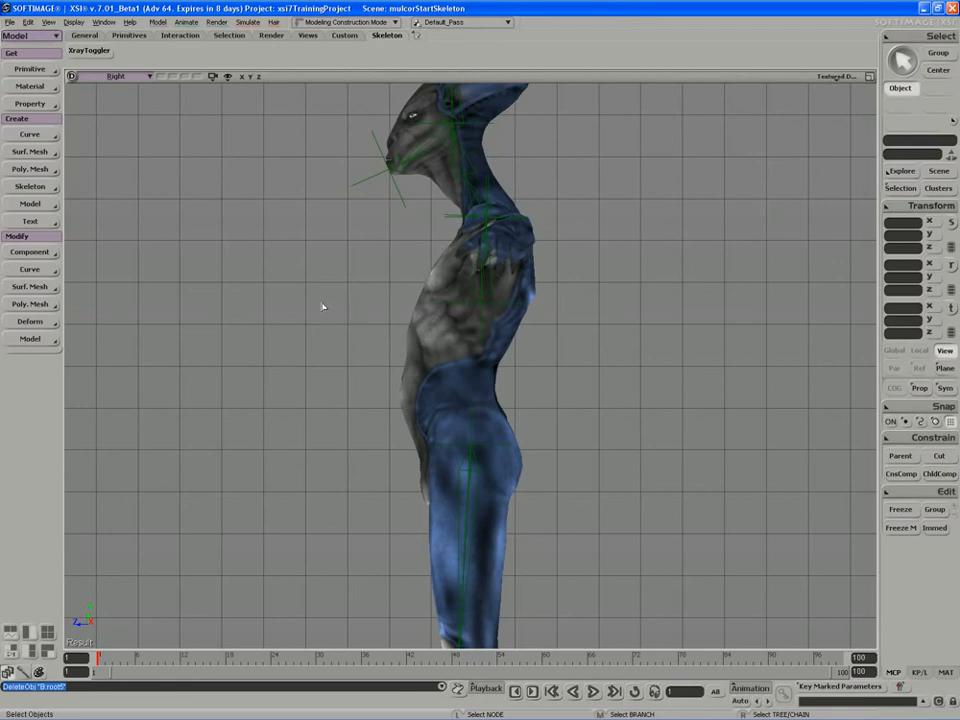
pyautogui.moveTo(316, 308)
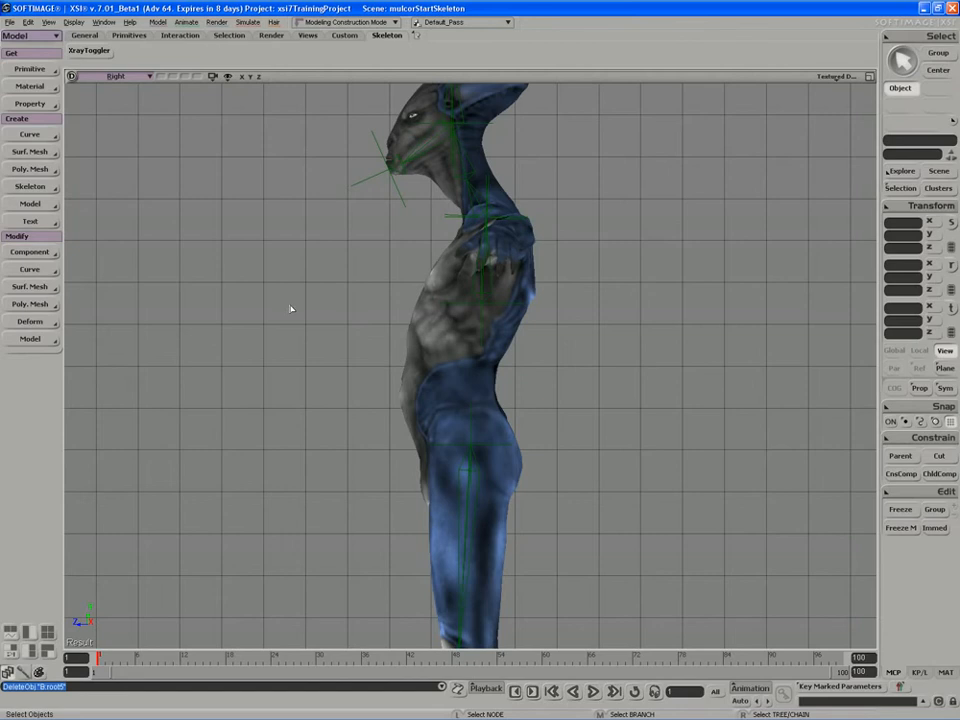
pyautogui.moveTo(256, 292)
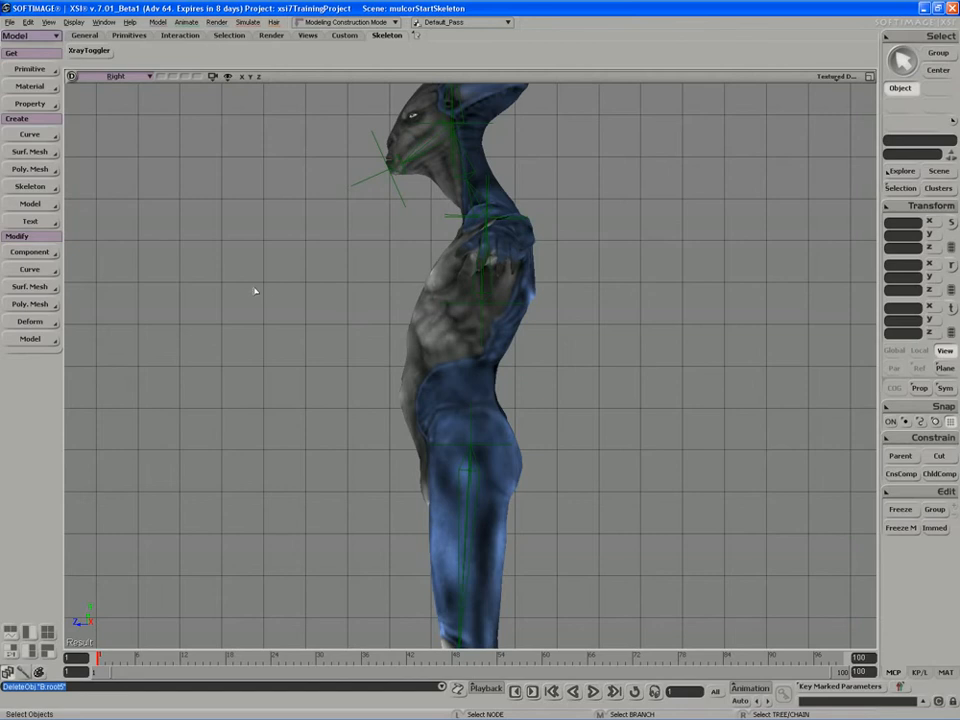
pyautogui.moveTo(256, 292)
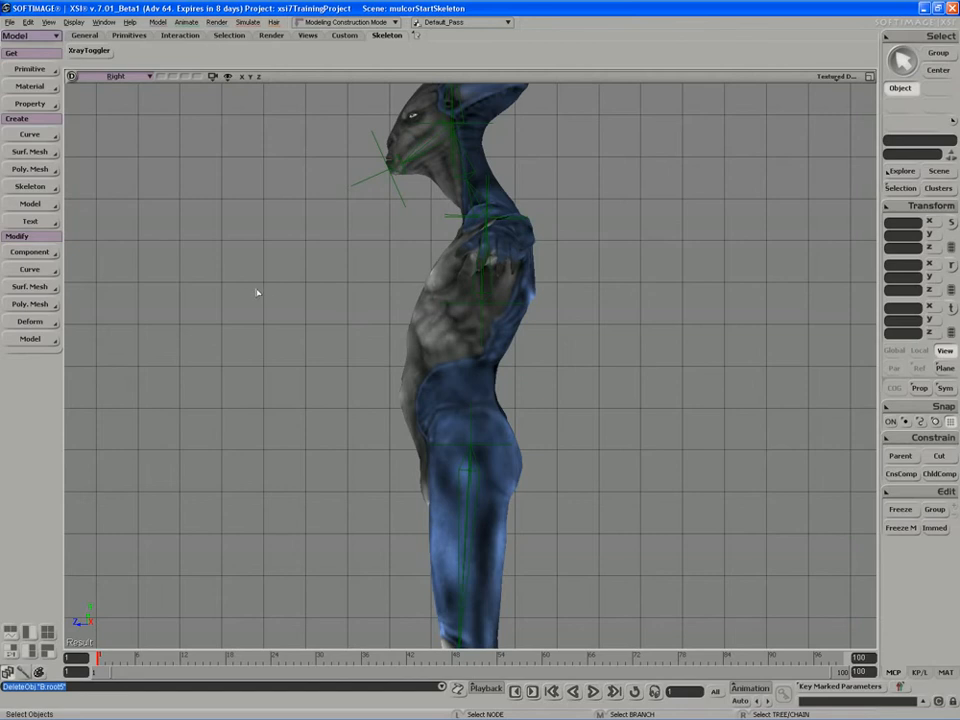
pyautogui.moveTo(280, 276)
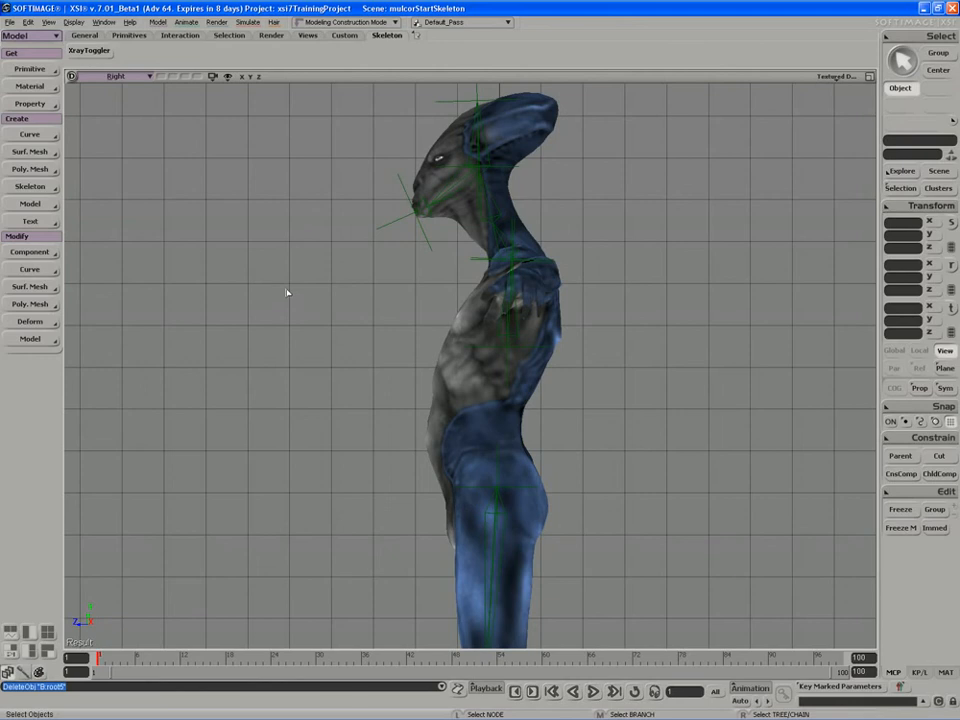
pyautogui.moveTo(30, 88)
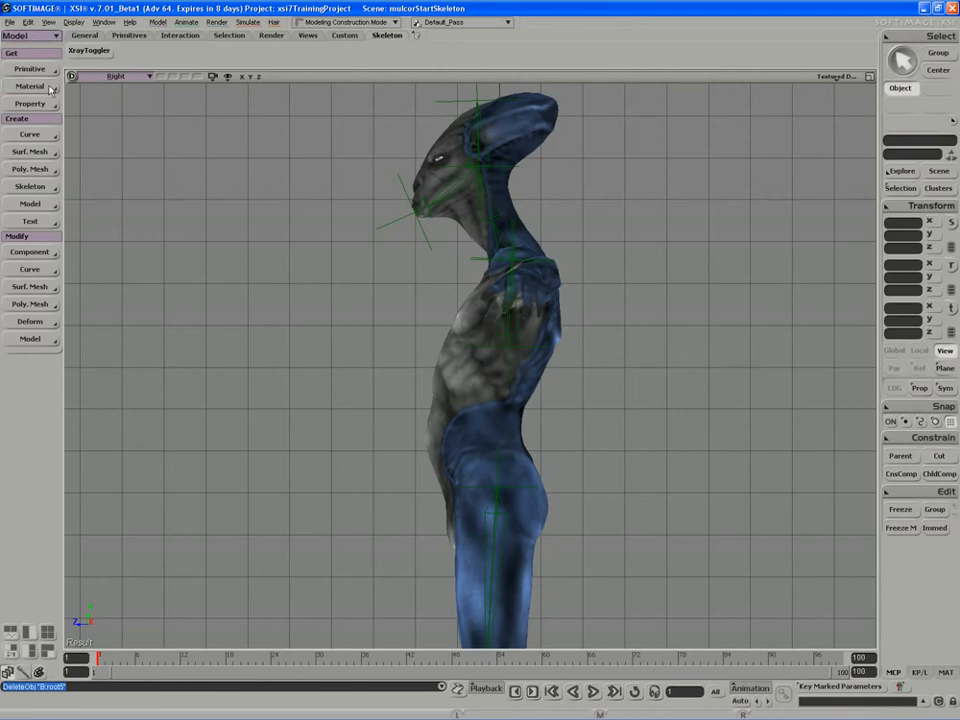
# Step: Add an implicit cube primitive to the scene near the character's feet
pyautogui.click(12, 80)
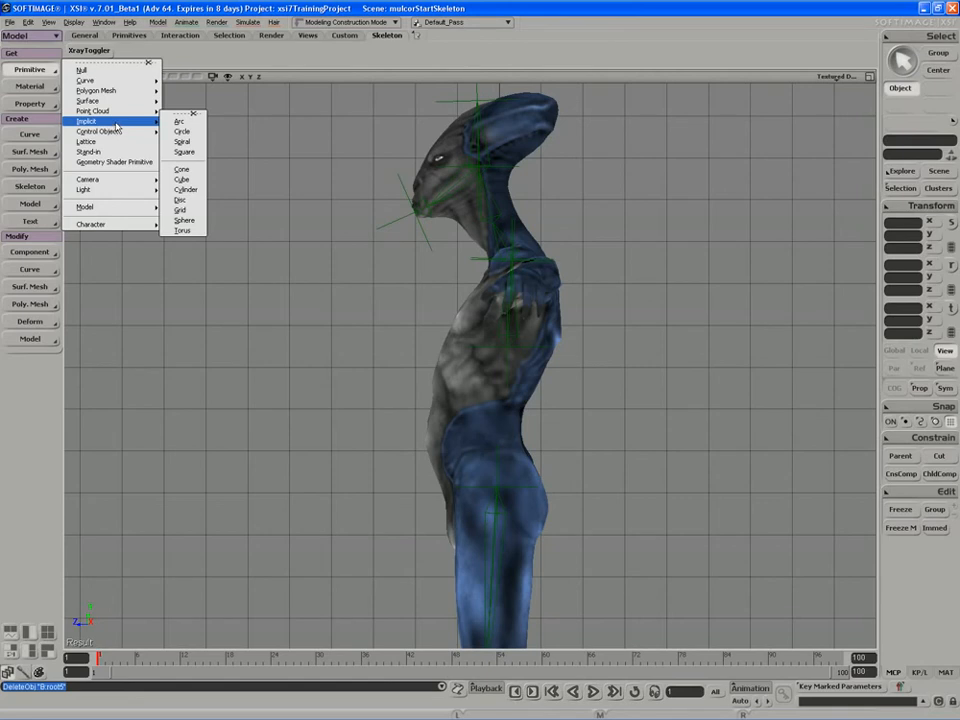
pyautogui.moveTo(90, 82)
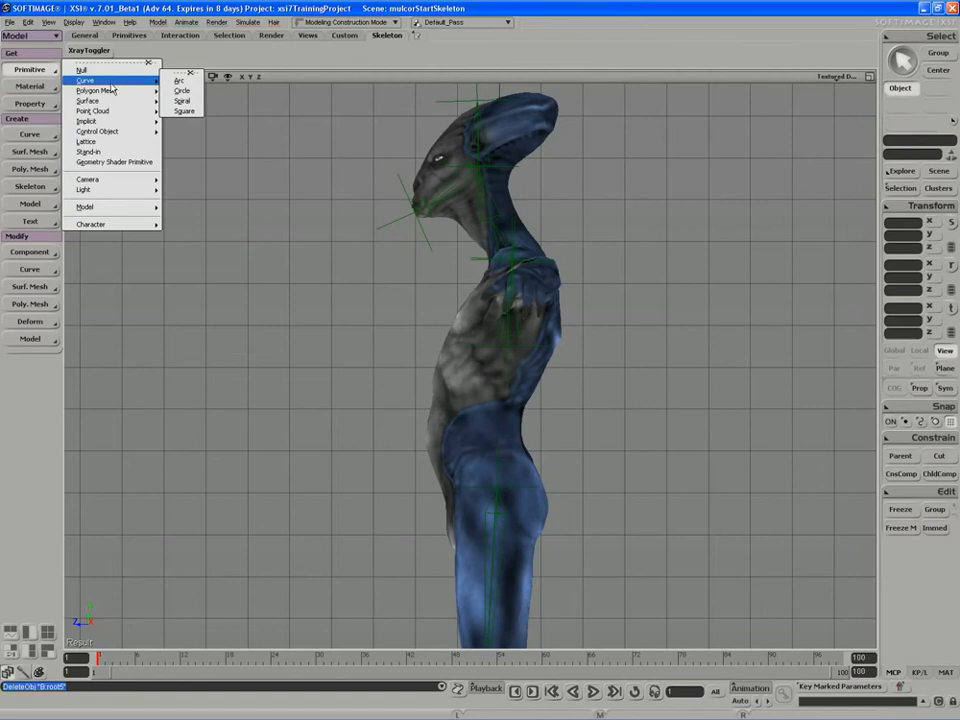
pyautogui.moveTo(100, 90)
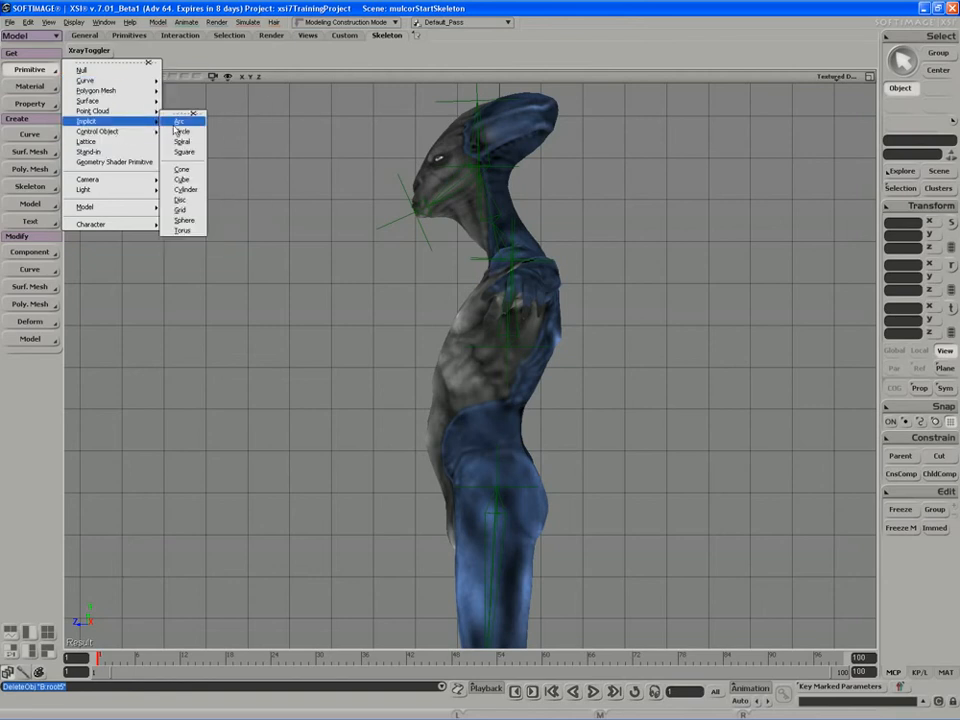
pyautogui.moveTo(186, 132)
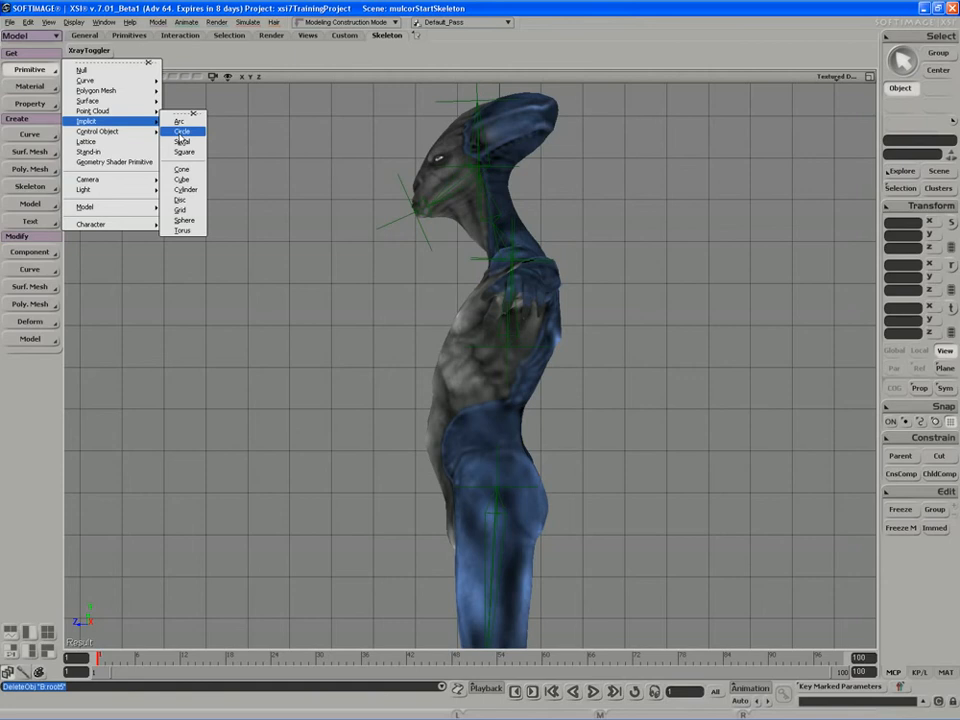
pyautogui.moveTo(184, 140)
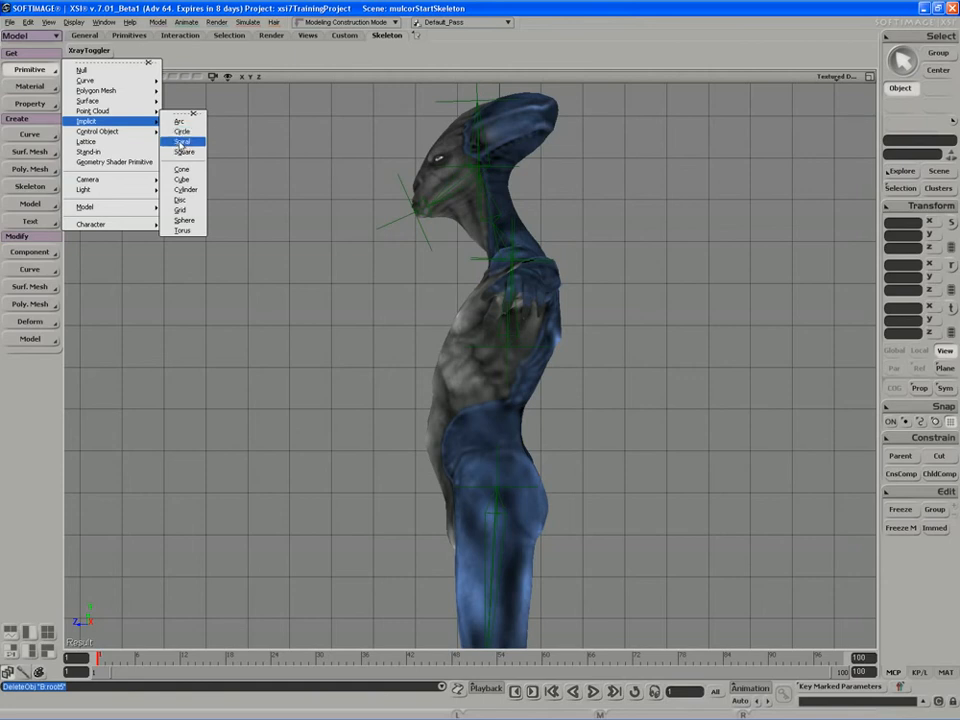
pyautogui.moveTo(186, 184)
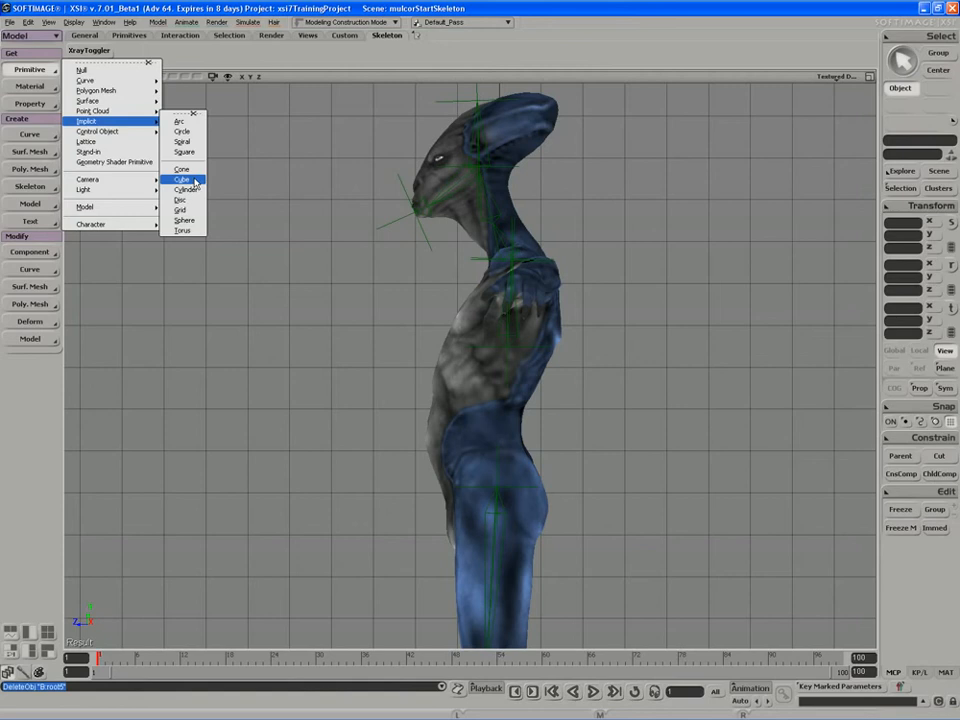
pyautogui.moveTo(186, 230)
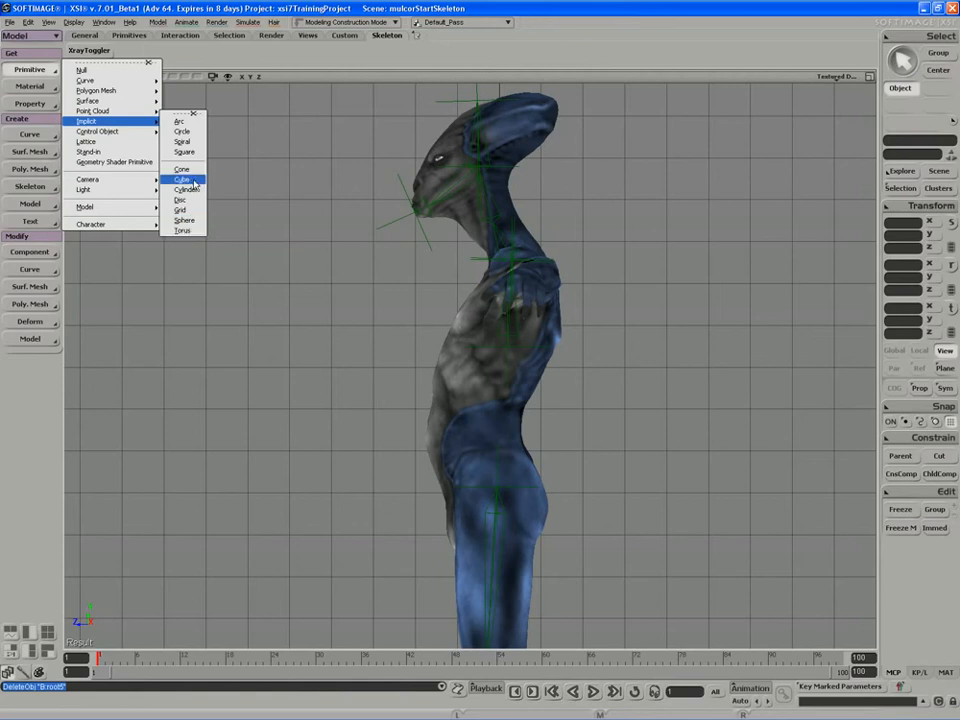
pyautogui.click(182, 180)
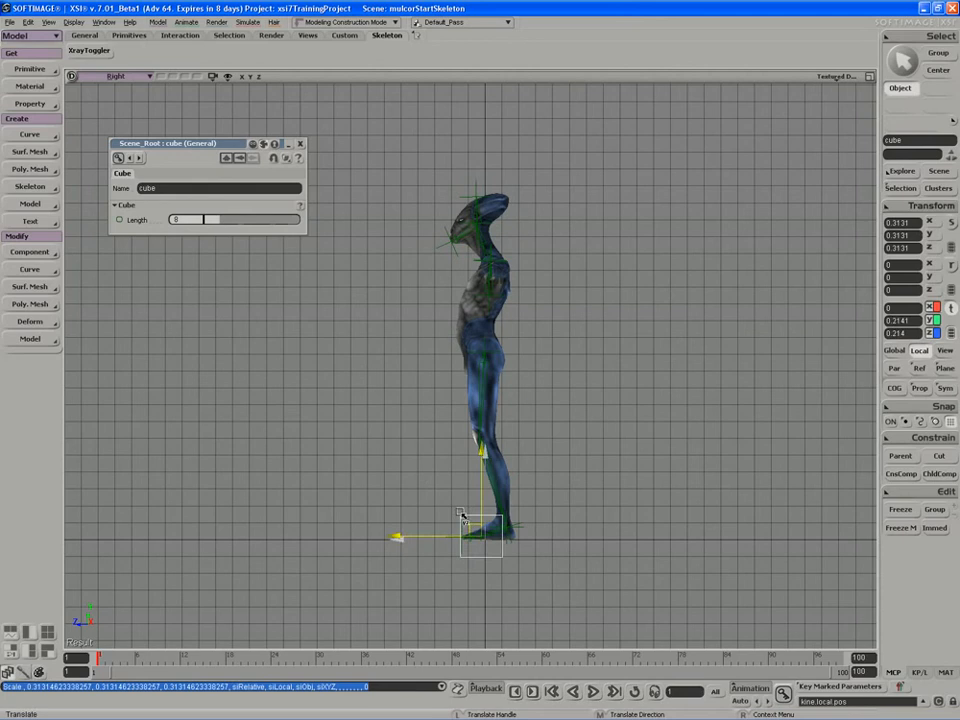
# Step: Move the cube out, freeze its transforms, and reposition it at the character's waist
pyautogui.moveTo(480, 530); pyautogui.dragTo(372, 448)
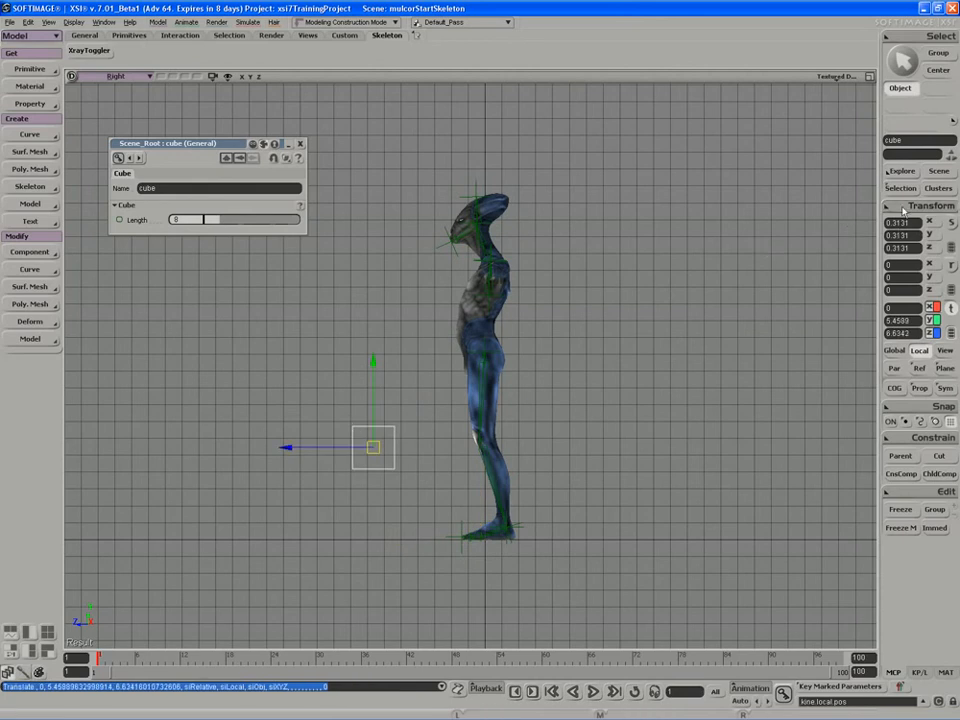
pyautogui.click(920, 204)
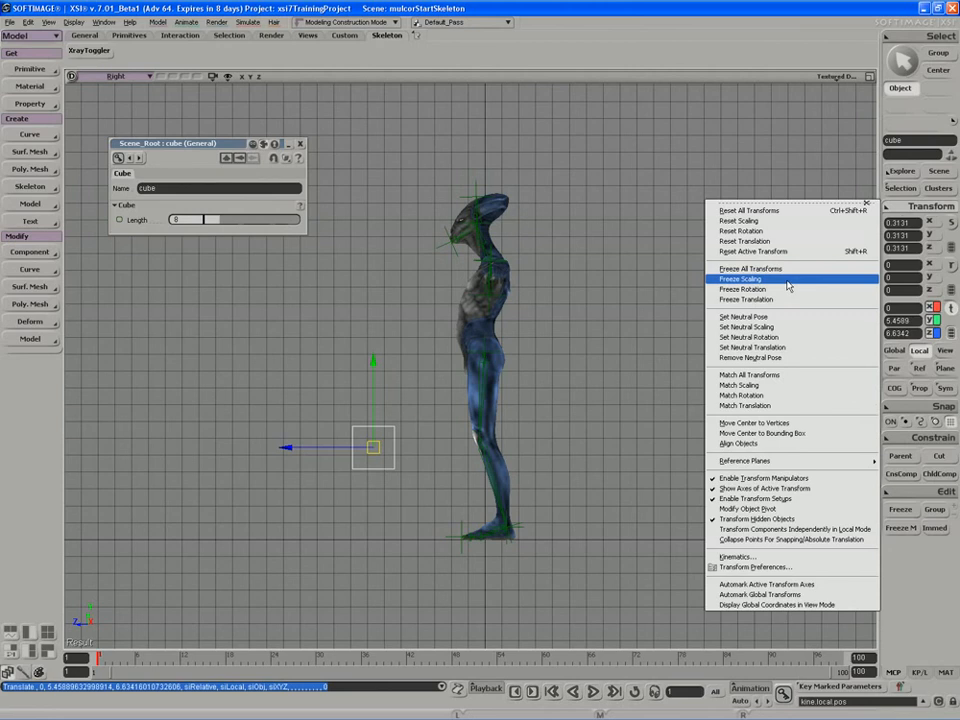
pyautogui.click(740, 278)
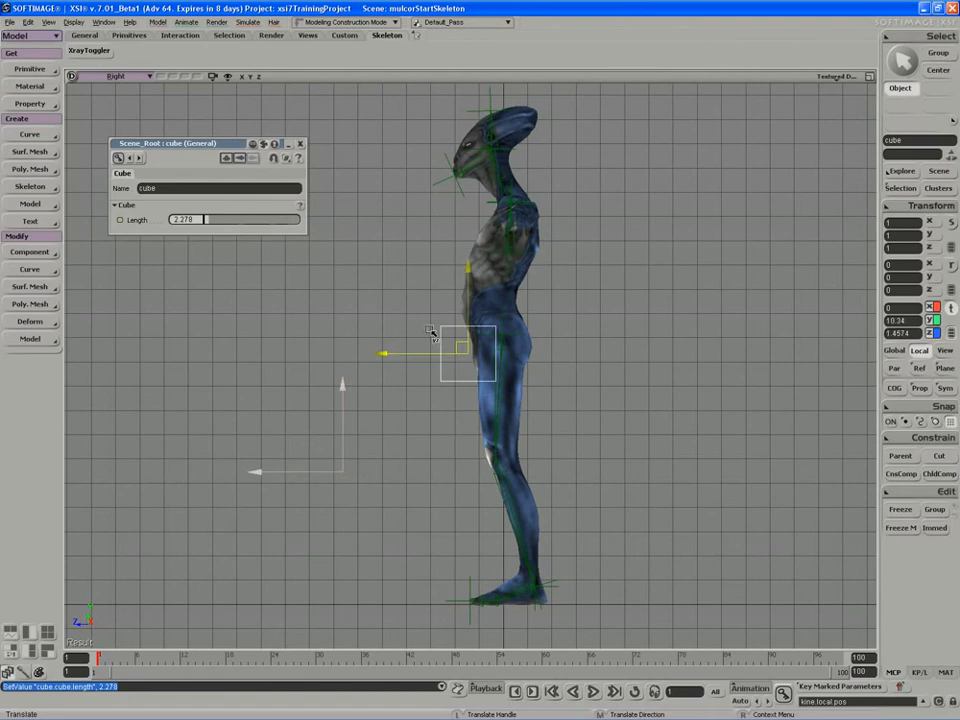
pyautogui.moveTo(456, 356); pyautogui.dragTo(490, 328)
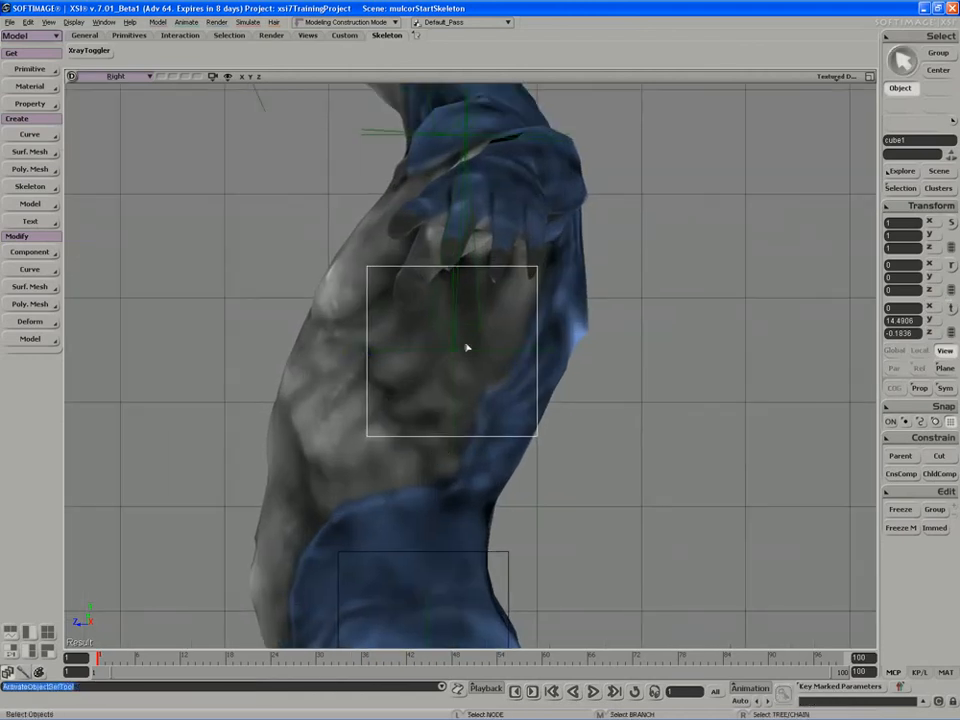
pyautogui.moveTo(436, 406)
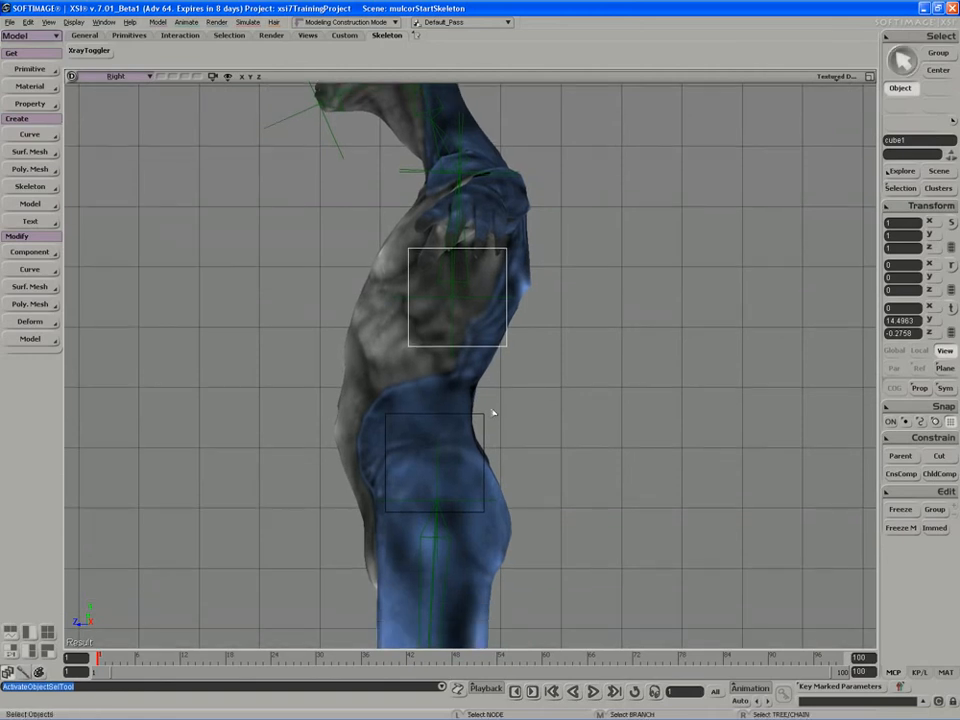
pyautogui.moveTo(360, 376)
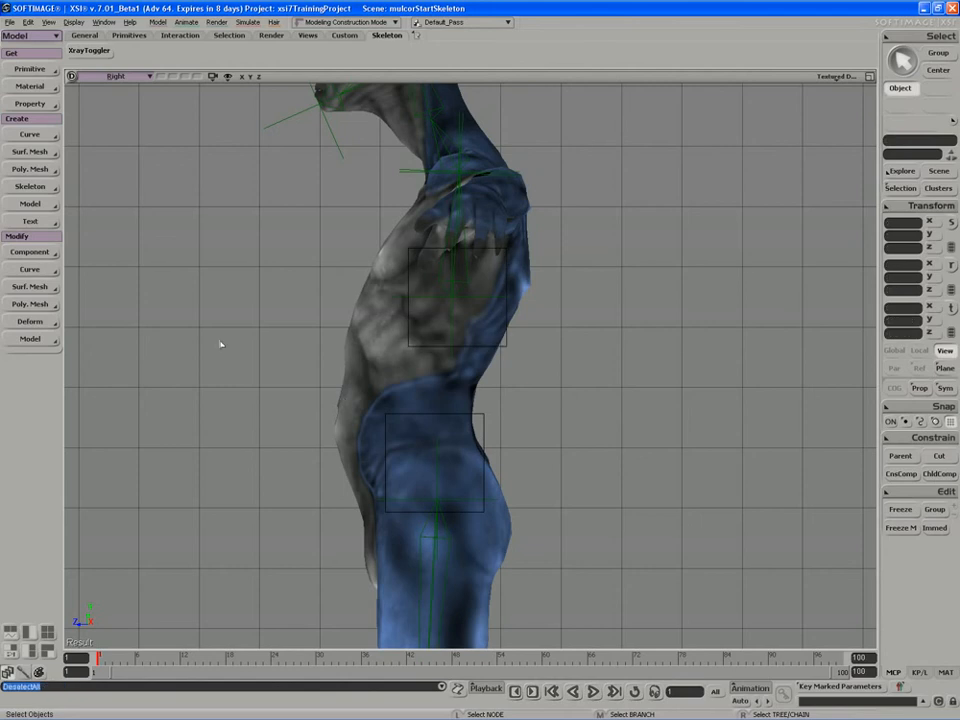
# Step: Start the Create Spine tool from the Skeleton commands
pyautogui.click(32, 186)
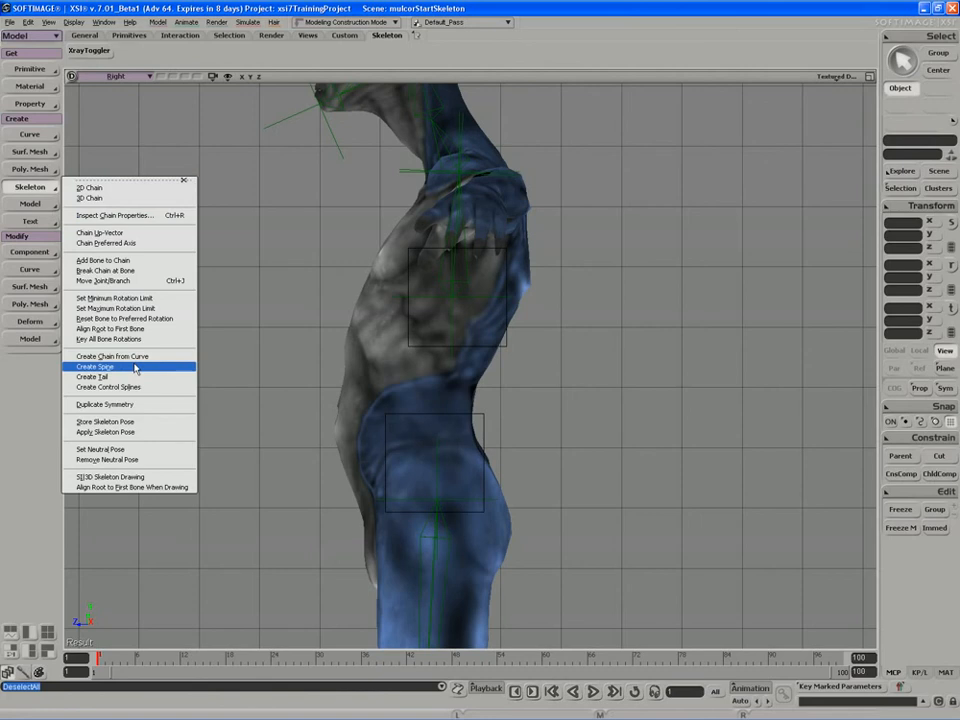
pyautogui.click(96, 366)
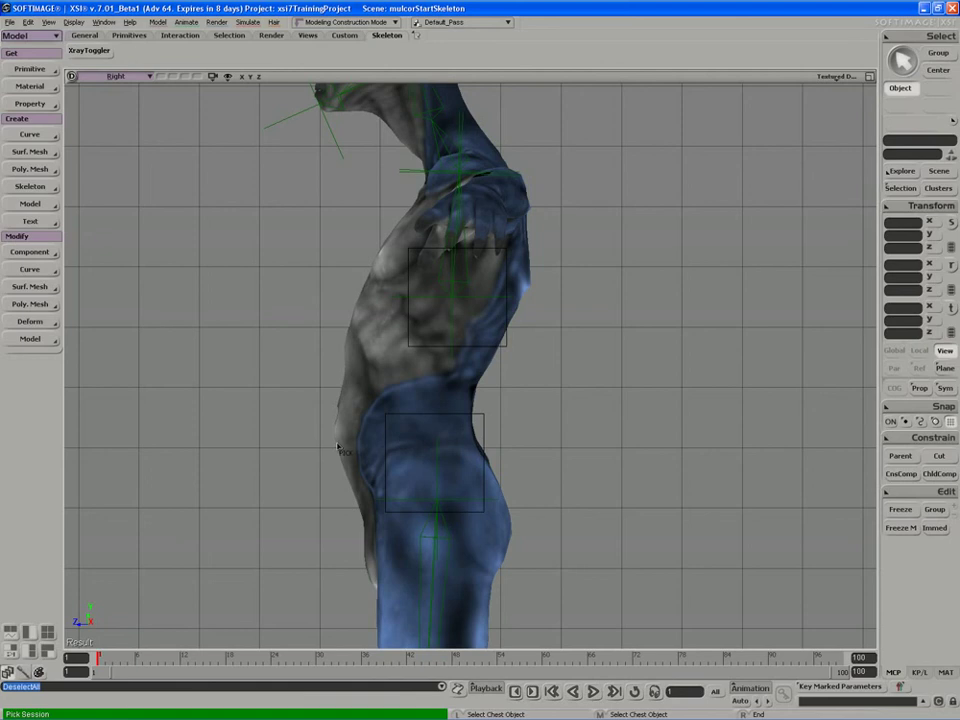
pyautogui.moveTo(368, 364)
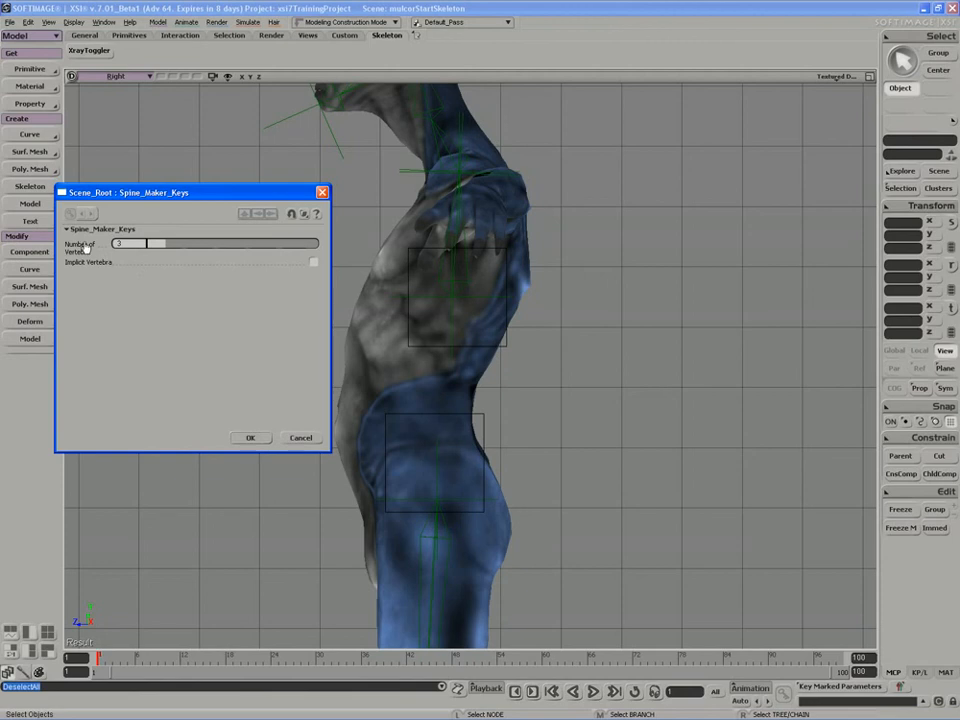
pyautogui.moveTo(440, 336)
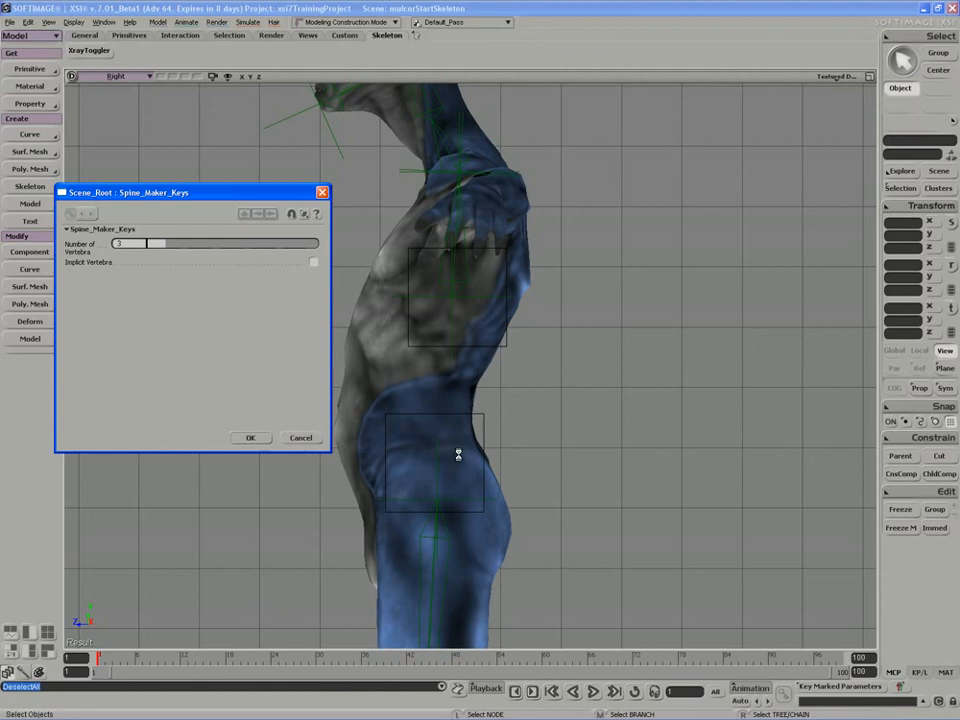
pyautogui.moveTo(318, 284)
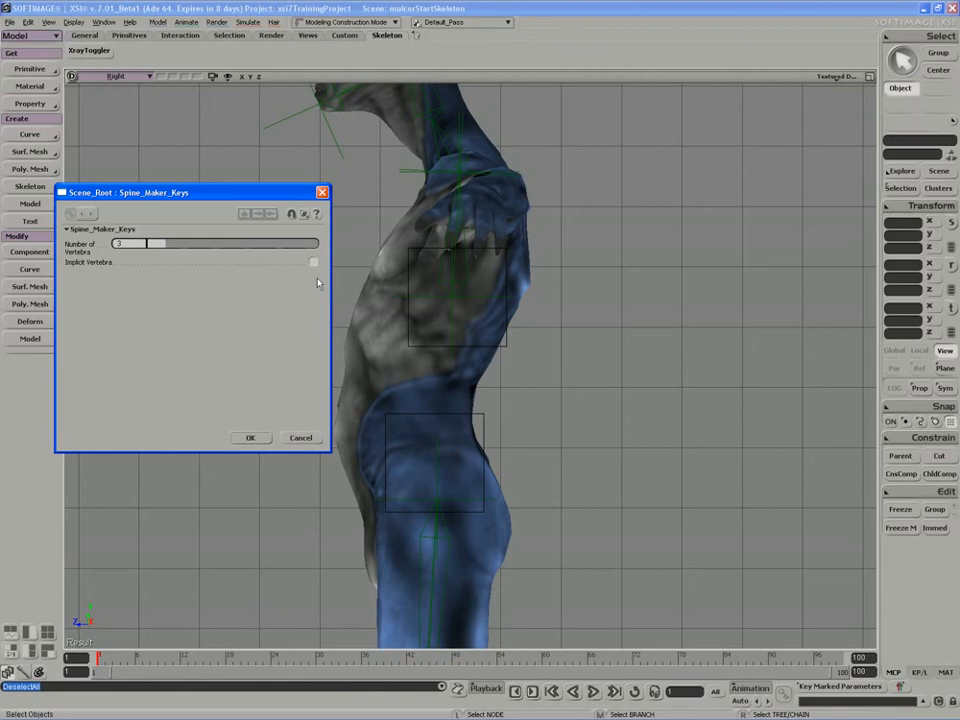
# Step: Enable Include Vertebrae in Spine_Maker_Keys and confirm to build the spine
pyautogui.click(314, 262)
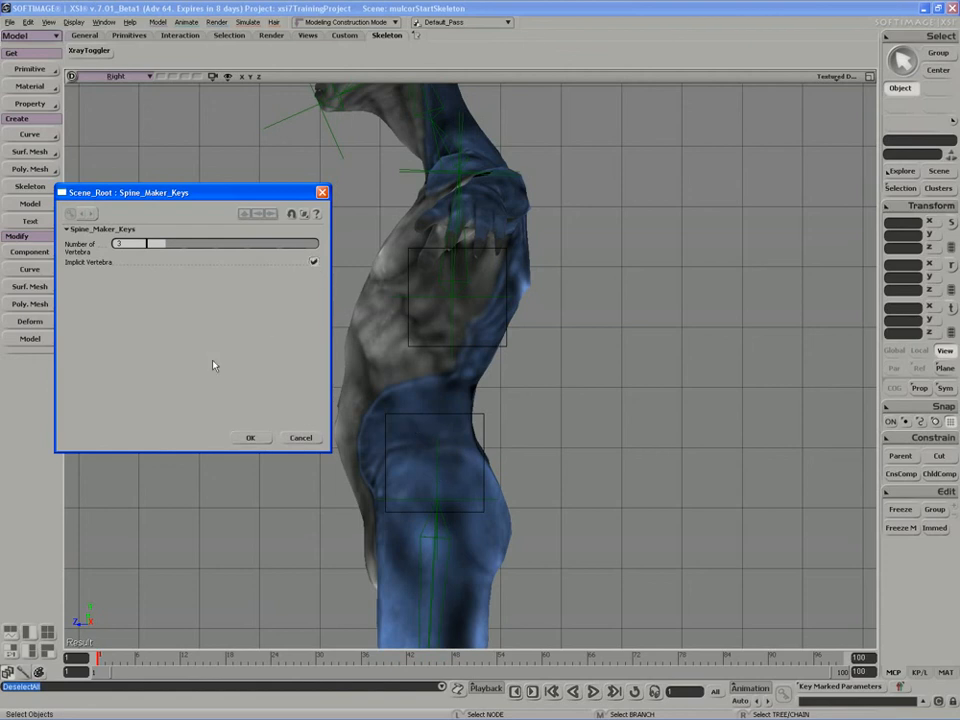
pyautogui.moveTo(416, 324)
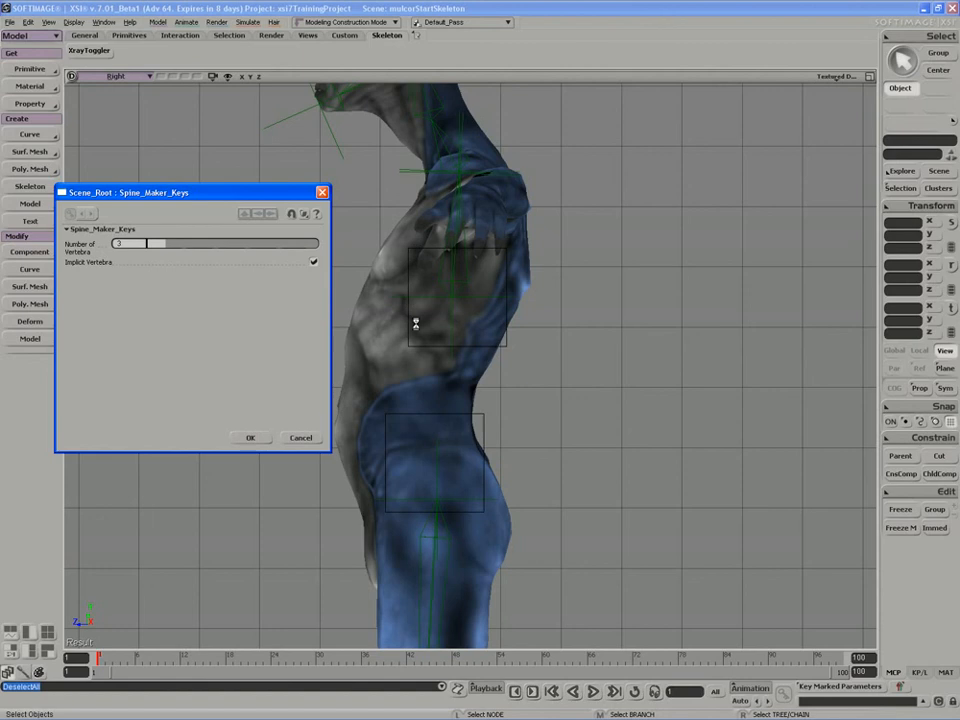
pyautogui.moveTo(378, 324)
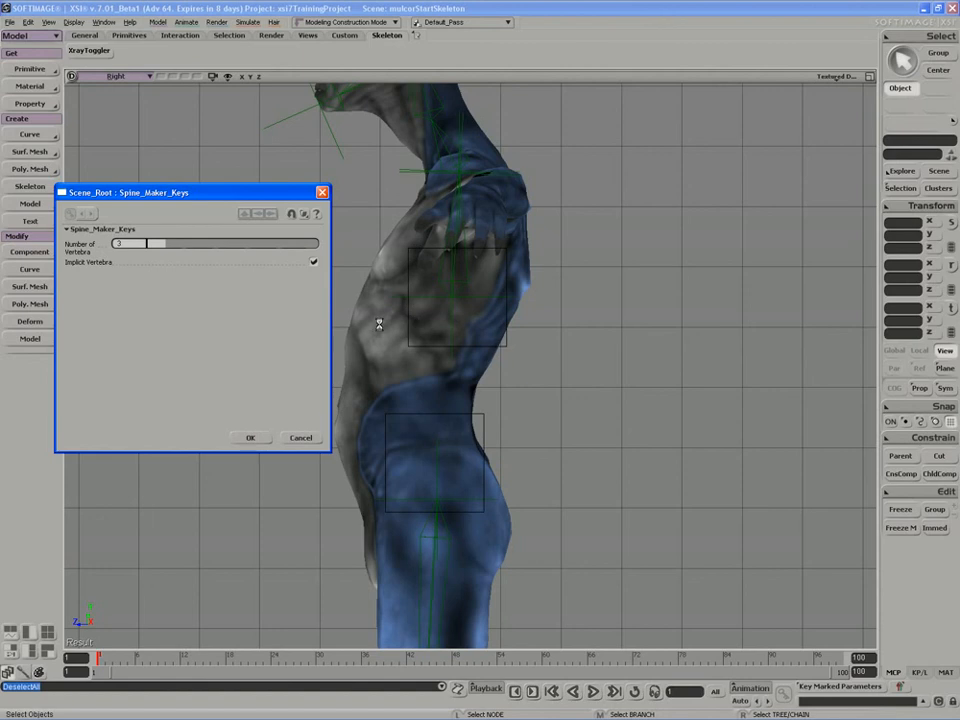
pyautogui.moveTo(260, 400)
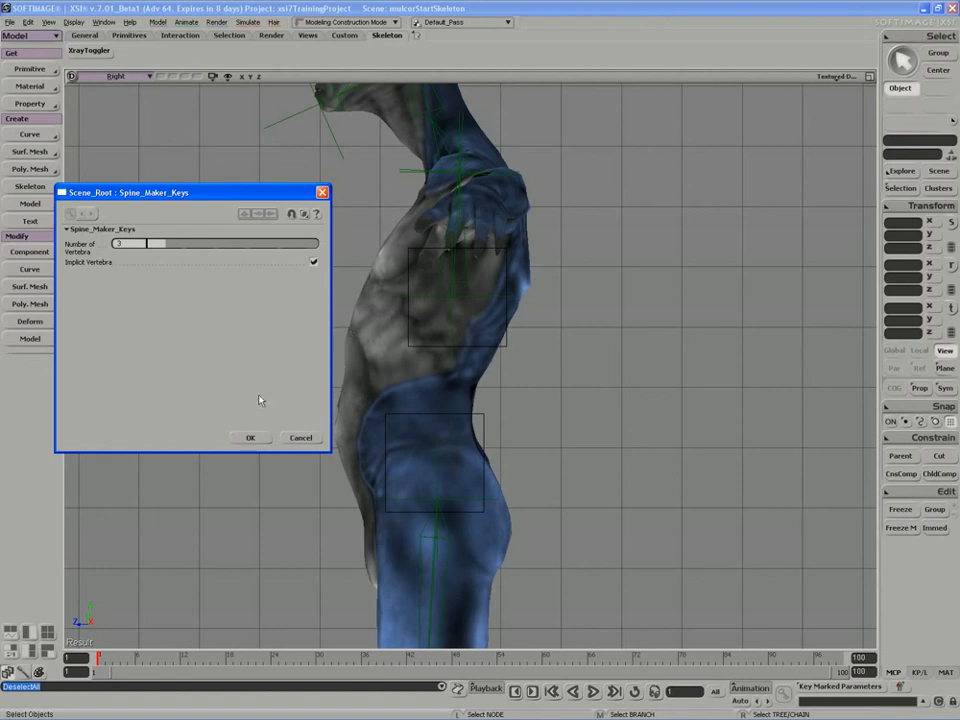
pyautogui.click(252, 436)
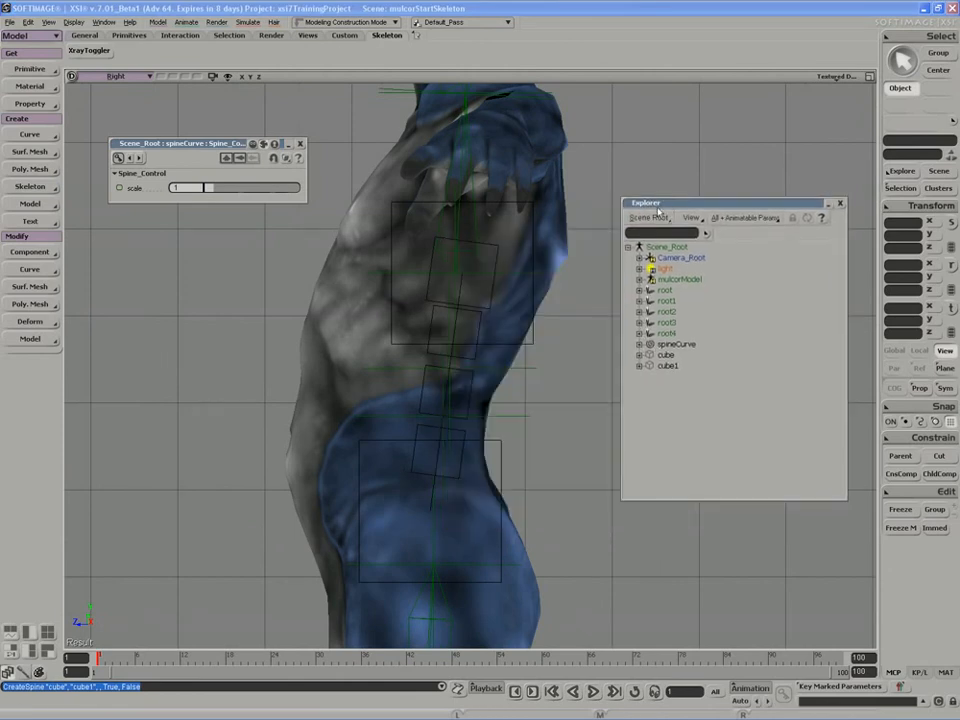
# Step: Filter the Explorer to Objects Only and expand the cube controls to reveal their nulls
pyautogui.click(744, 216)
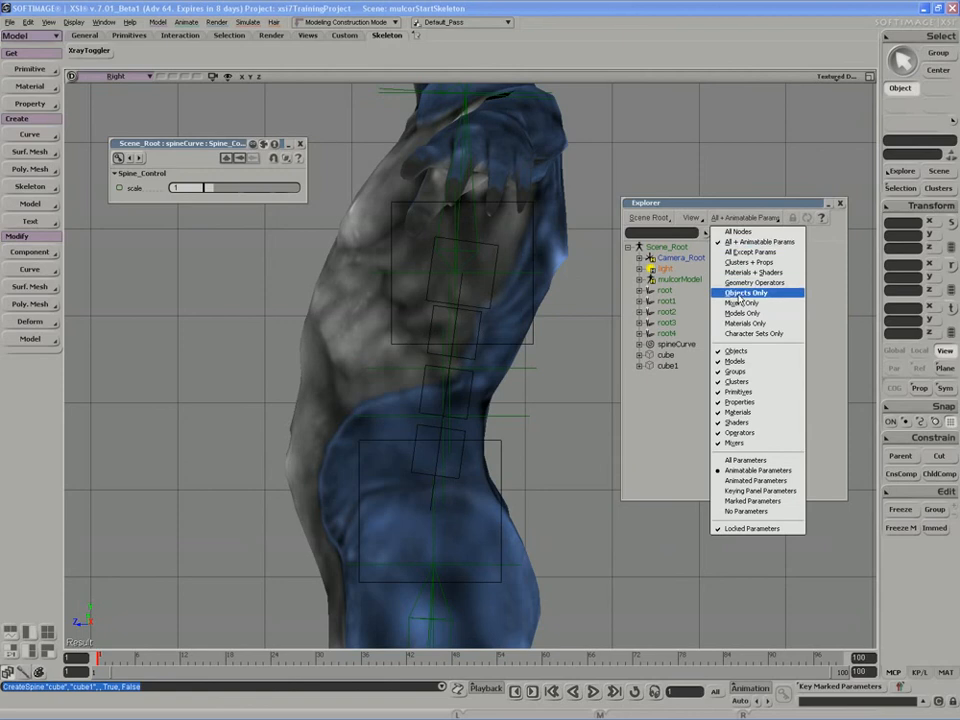
pyautogui.click(748, 292)
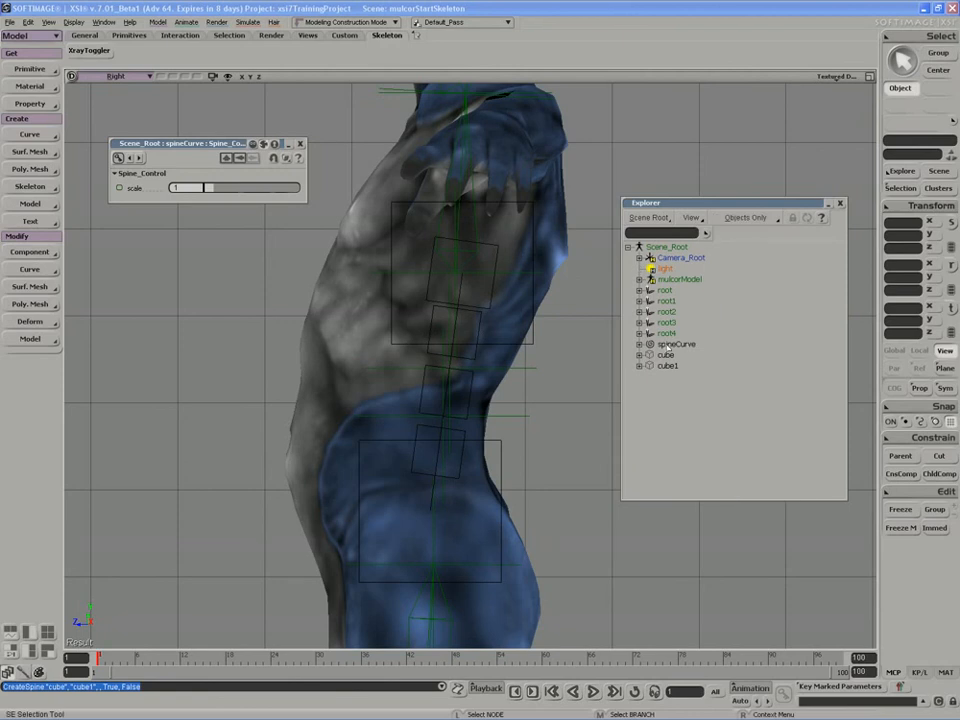
pyautogui.click(664, 354)
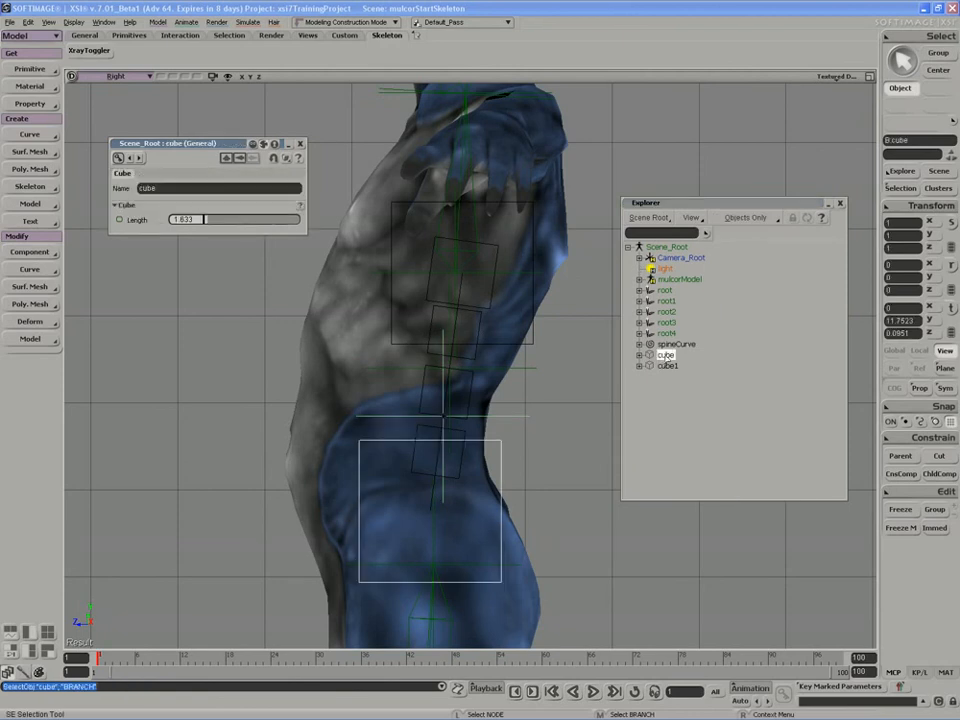
pyautogui.click(638, 356)
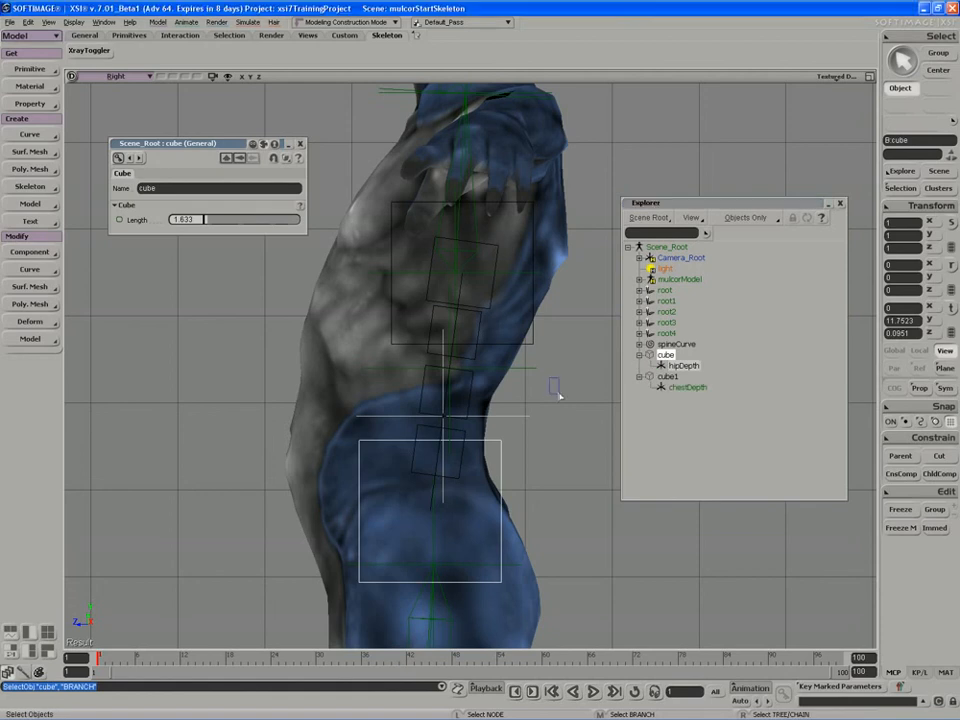
# Step: Select the TopDepth and ChestDepth nulls and the spineCurve in the Explorer
pyautogui.click(682, 364)
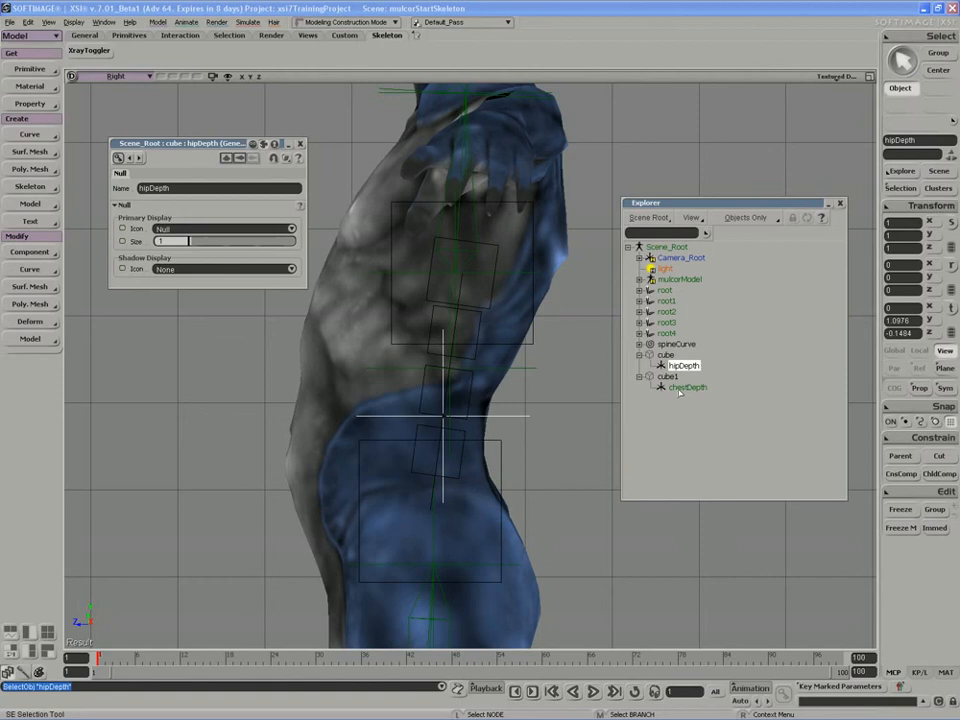
pyautogui.click(684, 388)
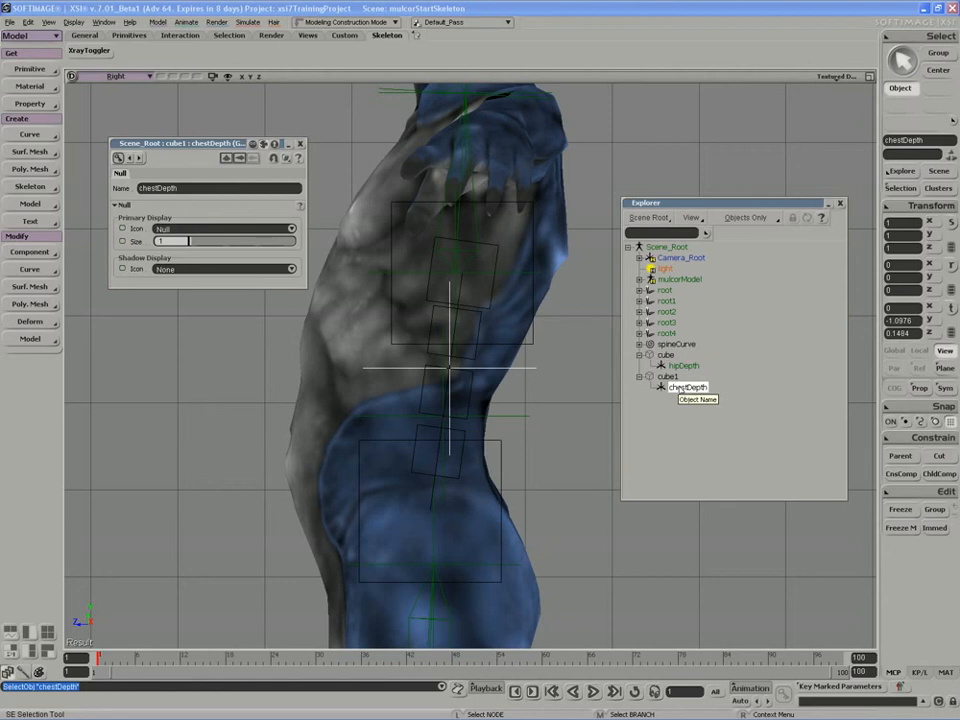
pyautogui.click(664, 344)
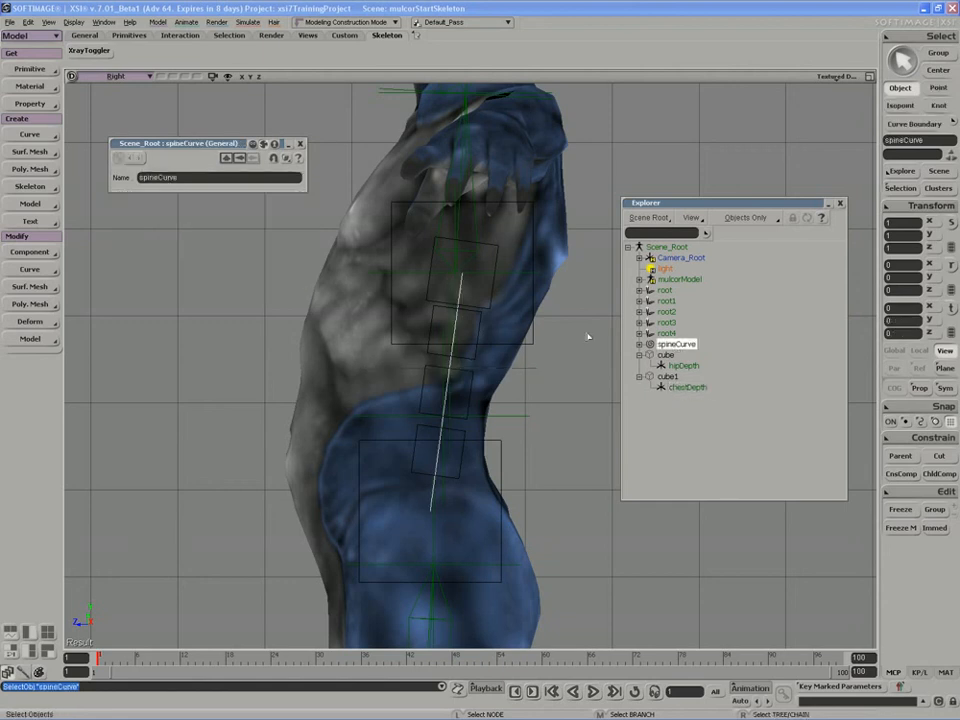
# Step: Activate translation, select ChestDepth under the hip cube and slide it along the spine
pyautogui.click(28, 252)
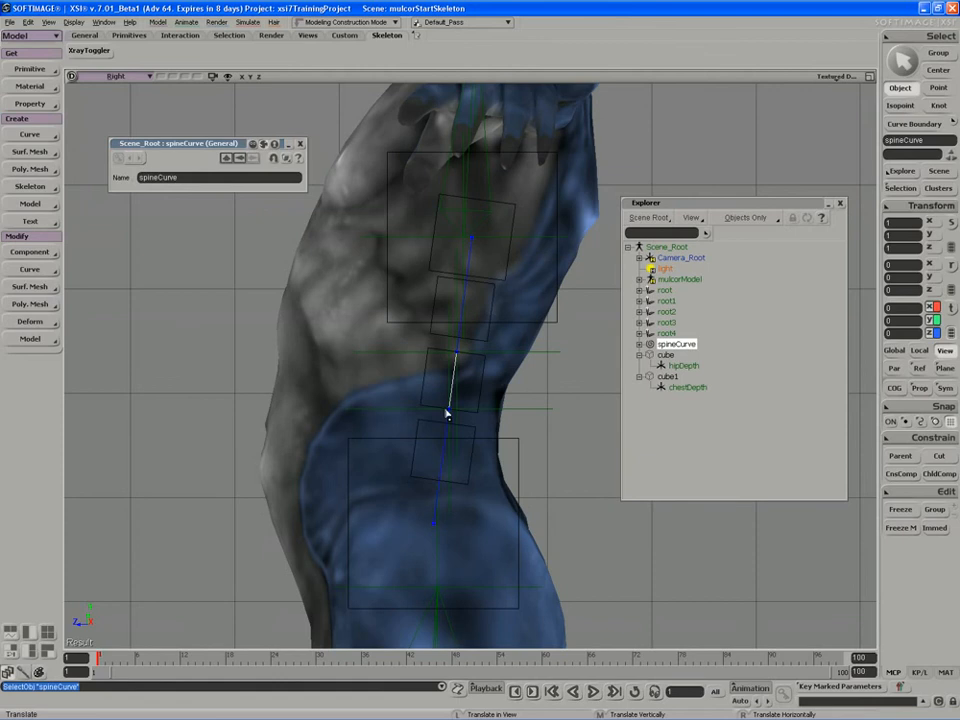
pyautogui.moveTo(436, 528)
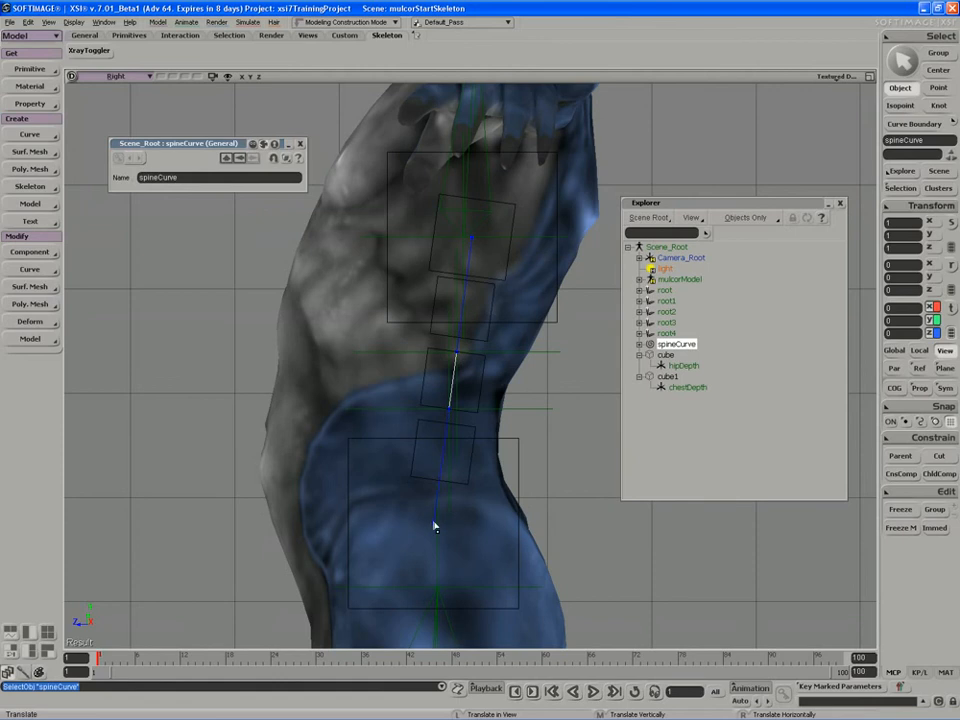
pyautogui.moveTo(424, 502)
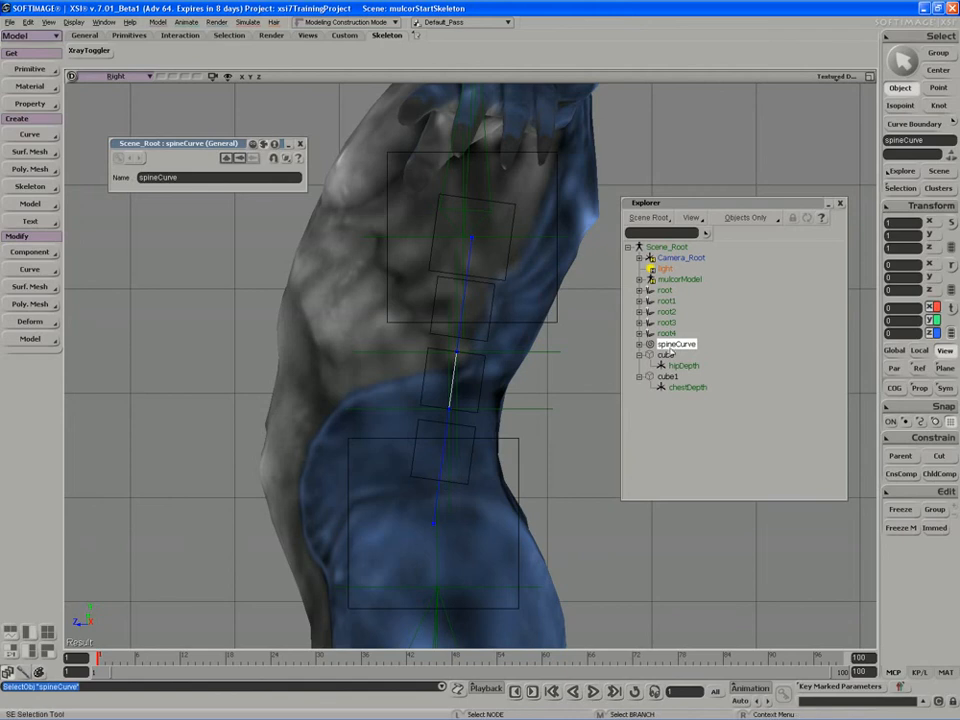
pyautogui.click(664, 354)
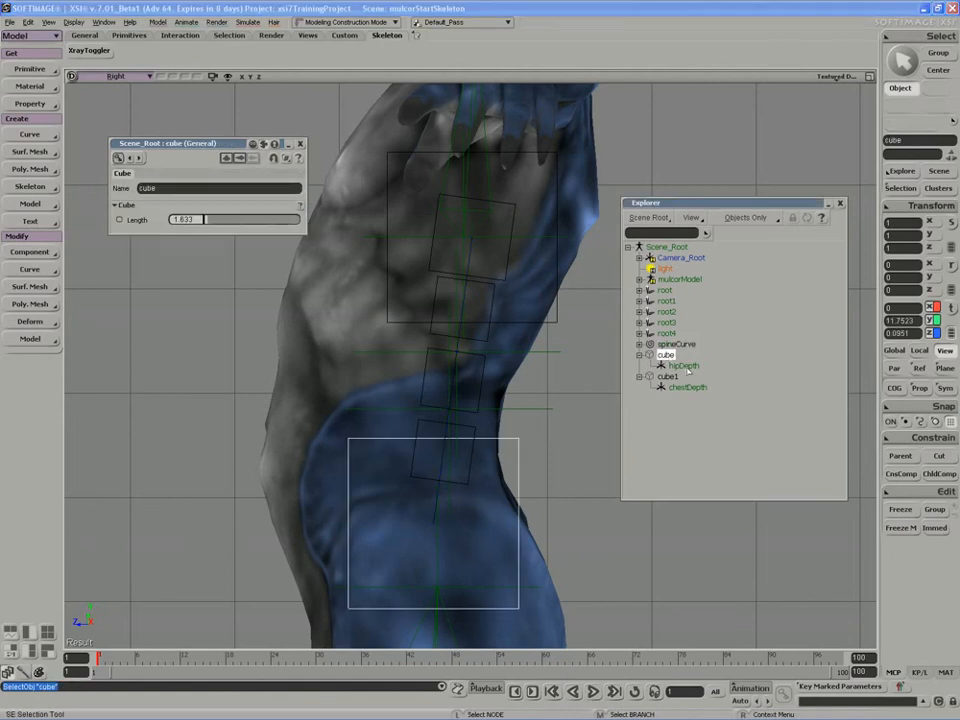
pyautogui.click(688, 388)
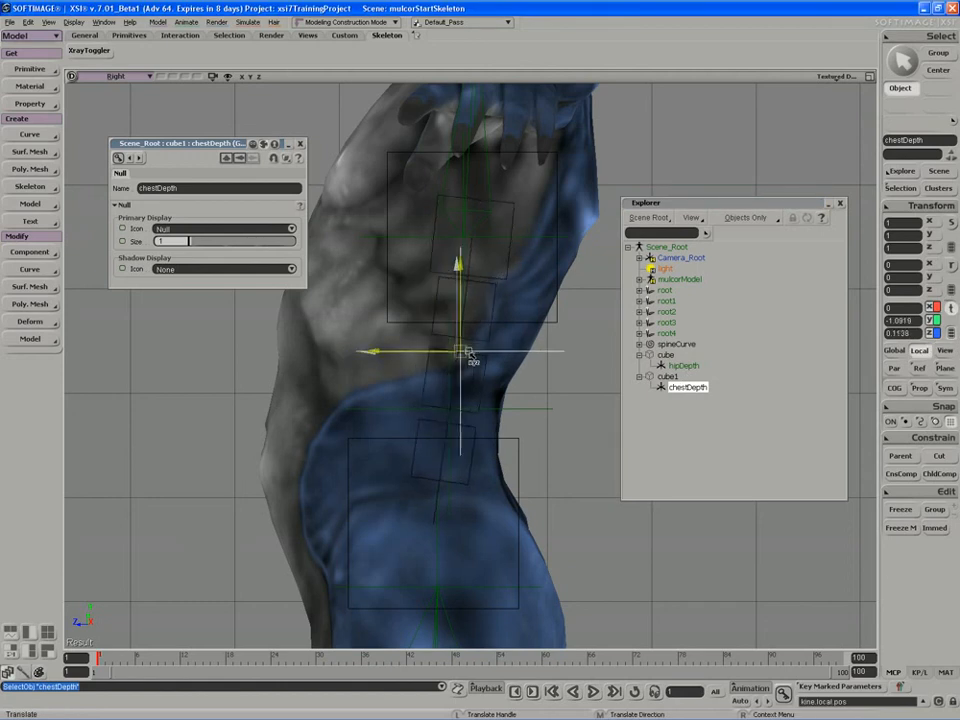
pyautogui.moveTo(464, 350); pyautogui.dragTo(440, 348)
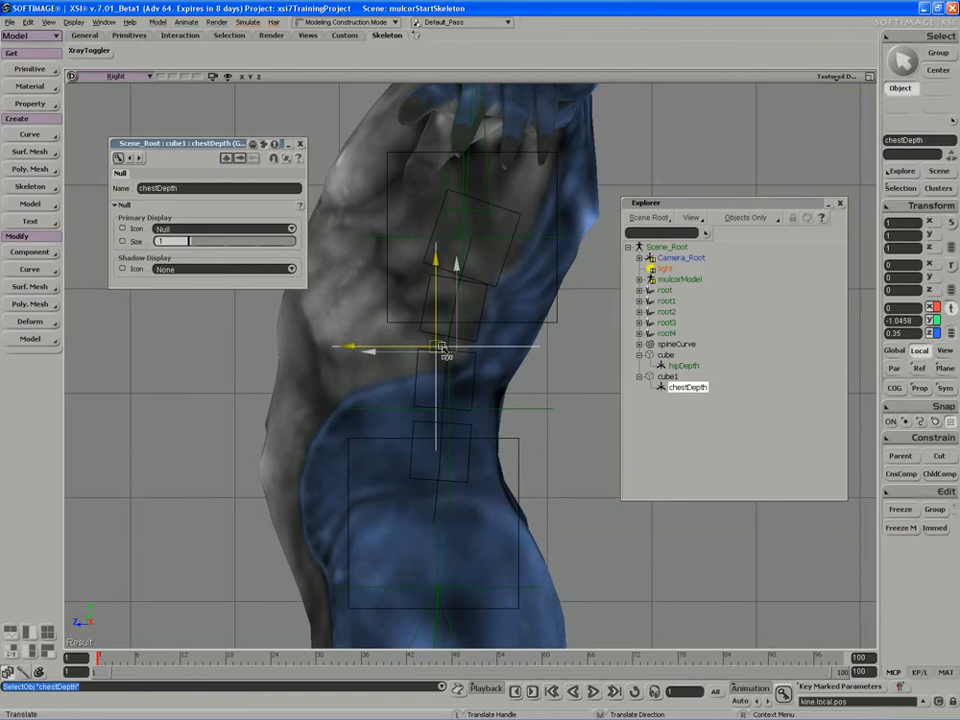
# Step: Move chestDepth up into the chest and topDepth into place along the spine
pyautogui.click(682, 364)
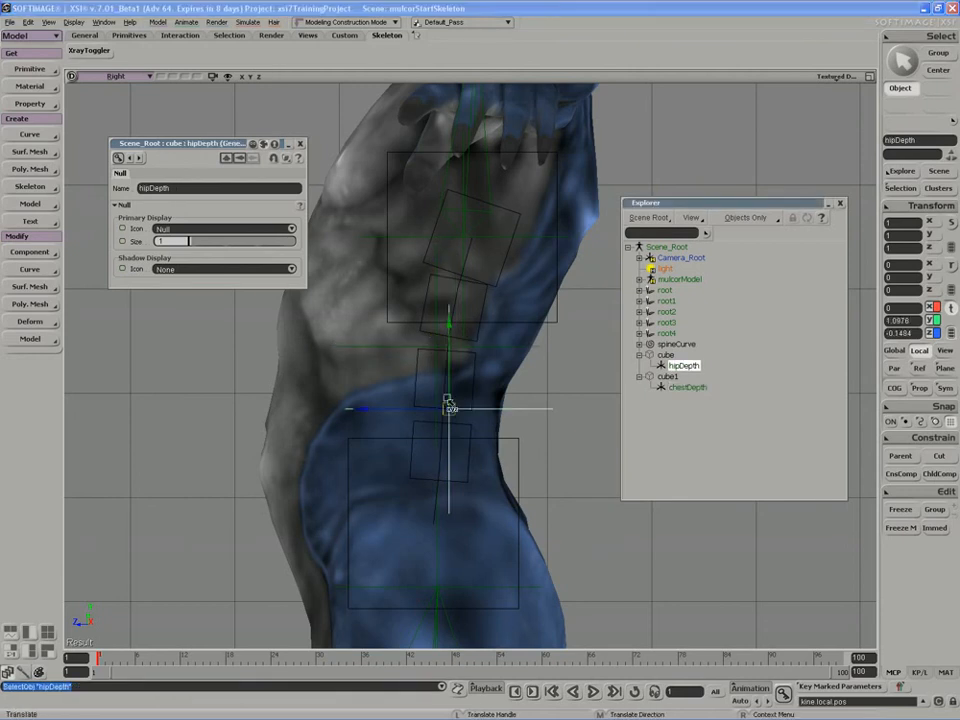
pyautogui.click(684, 384)
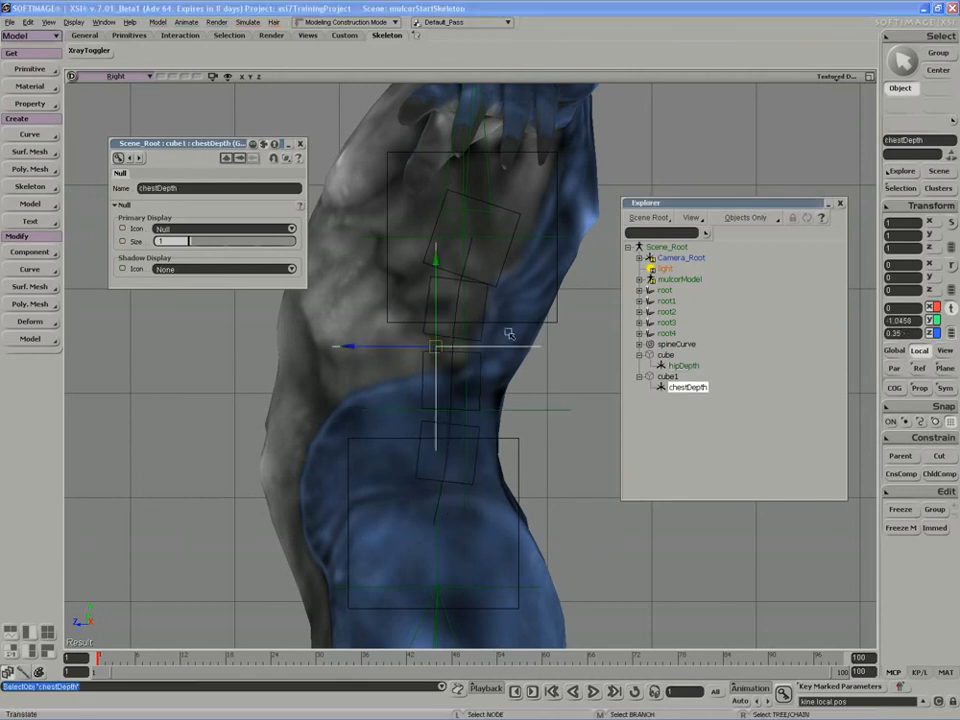
pyautogui.moveTo(438, 348); pyautogui.dragTo(438, 308)
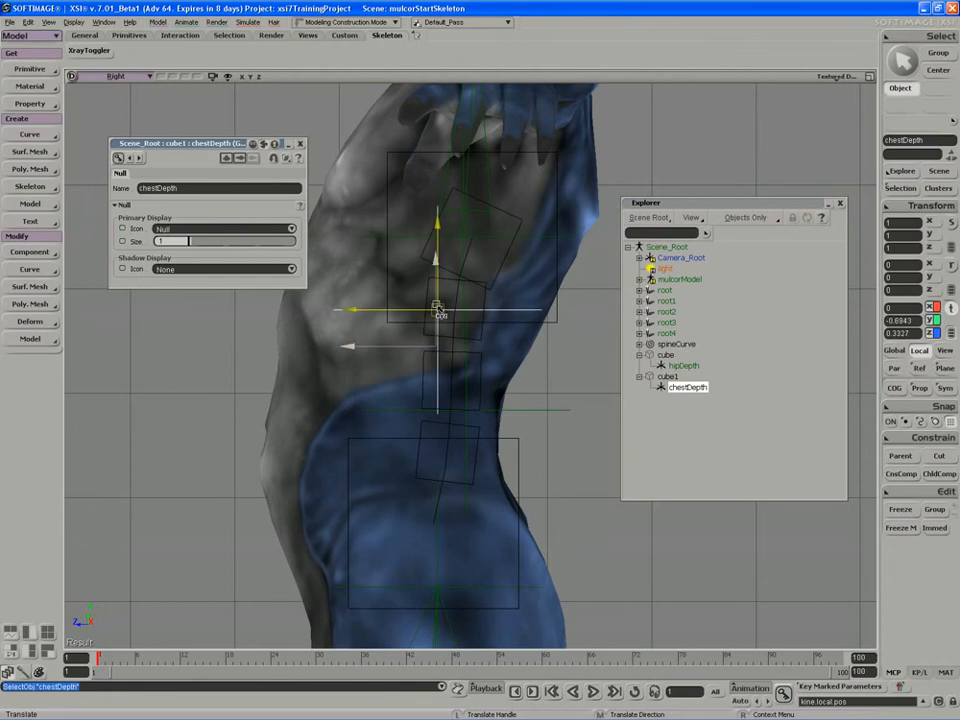
pyautogui.click(682, 364)
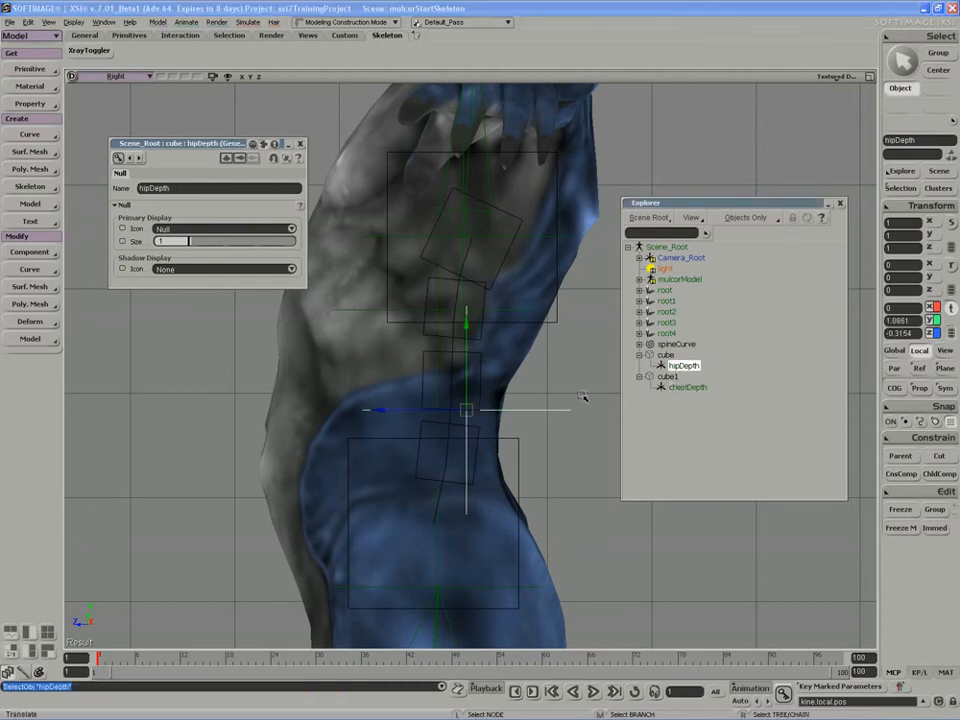
pyautogui.moveTo(468, 410); pyautogui.dragTo(476, 400)
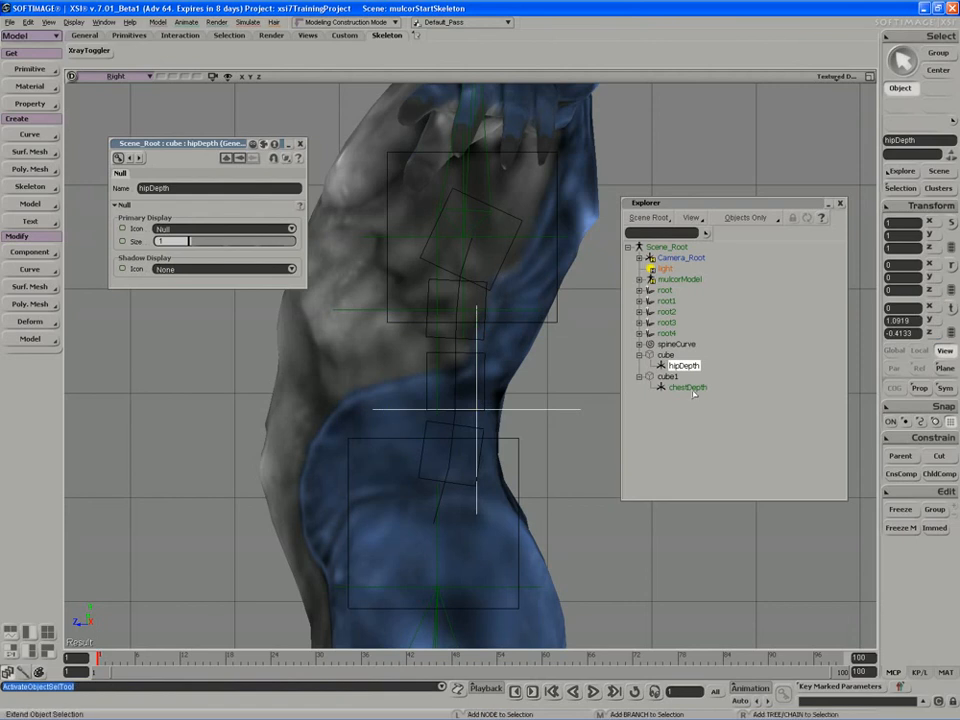
# Step: Set both depth nulls' Primary Display Shape to Pyramid
pyautogui.click(684, 386)
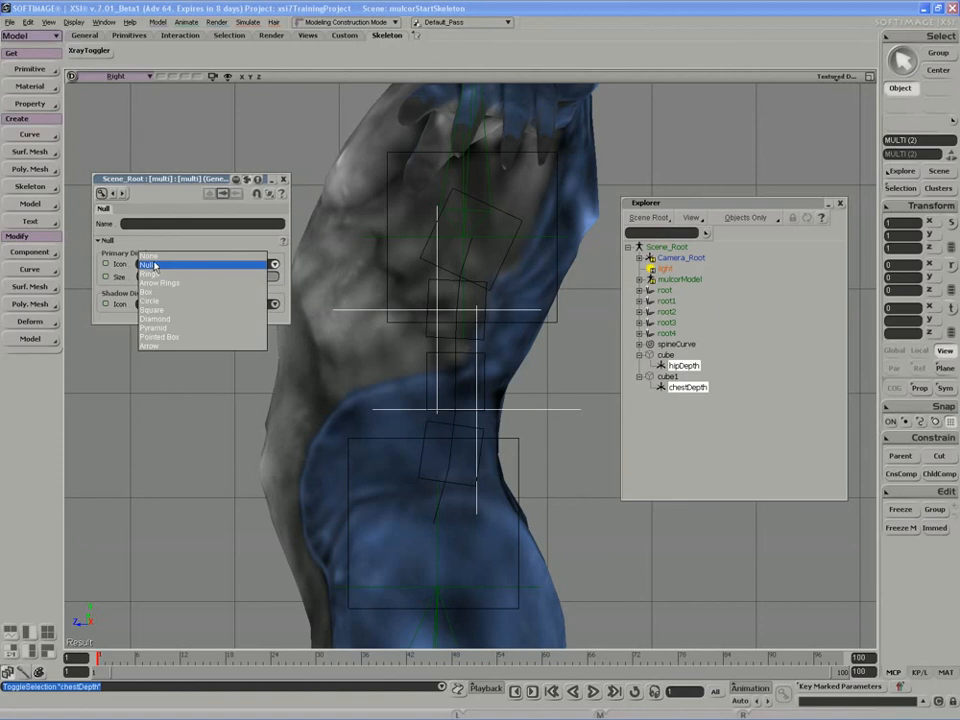
pyautogui.moveTo(152, 308)
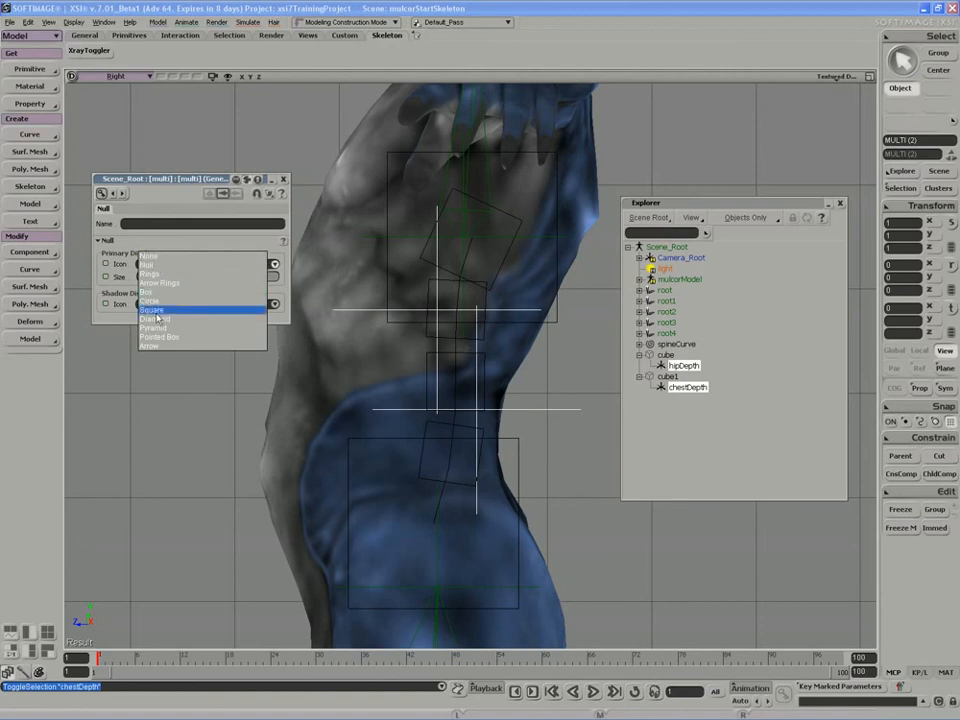
pyautogui.moveTo(152, 328)
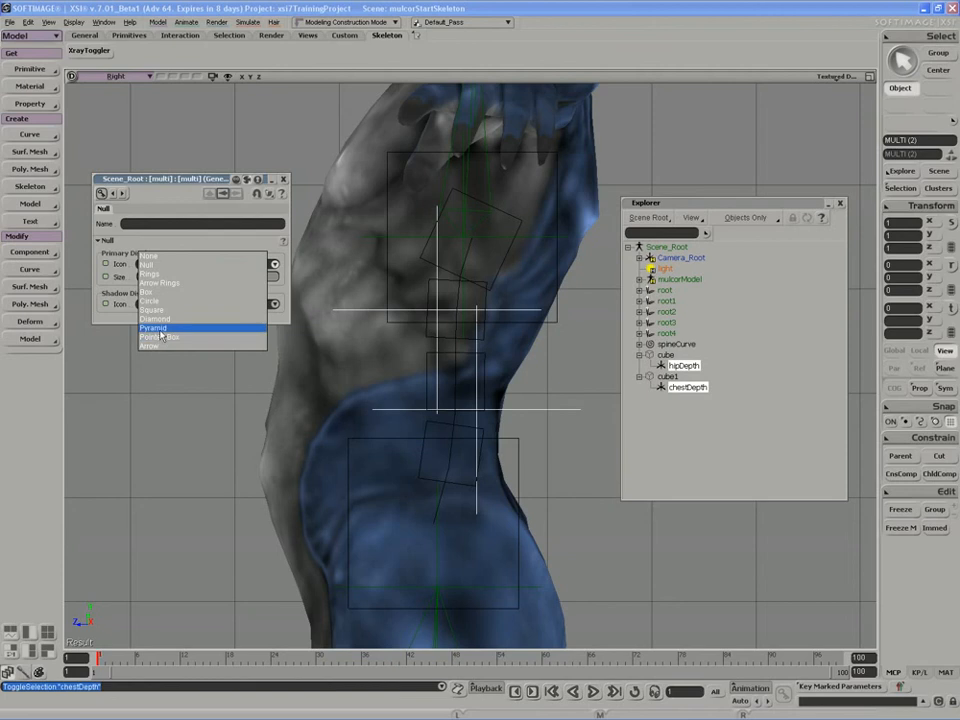
pyautogui.click(152, 328)
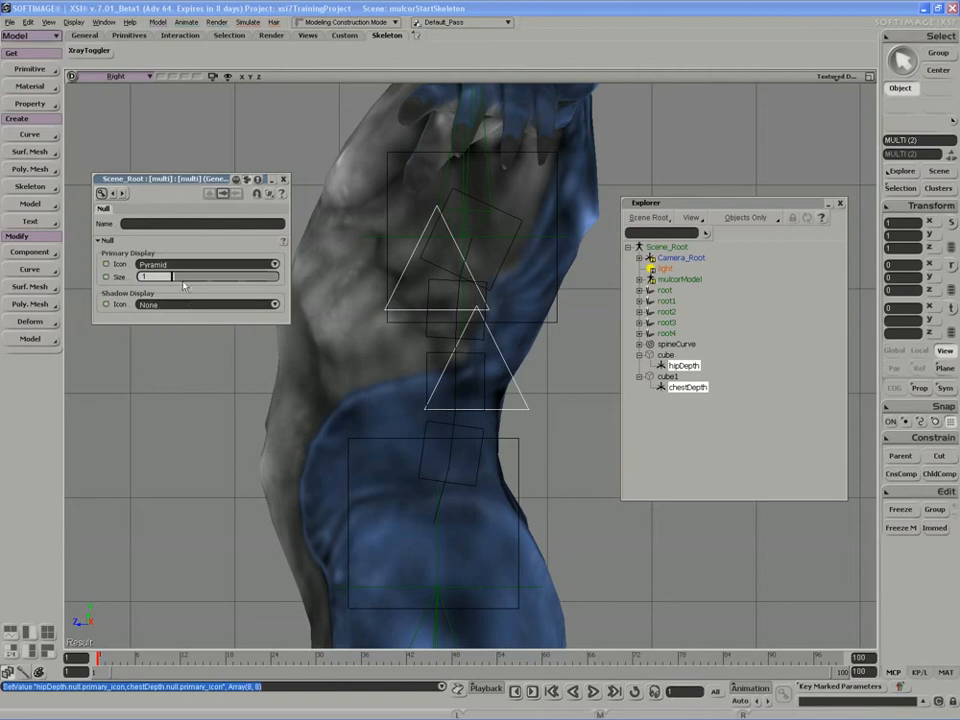
pyautogui.moveTo(184, 284)
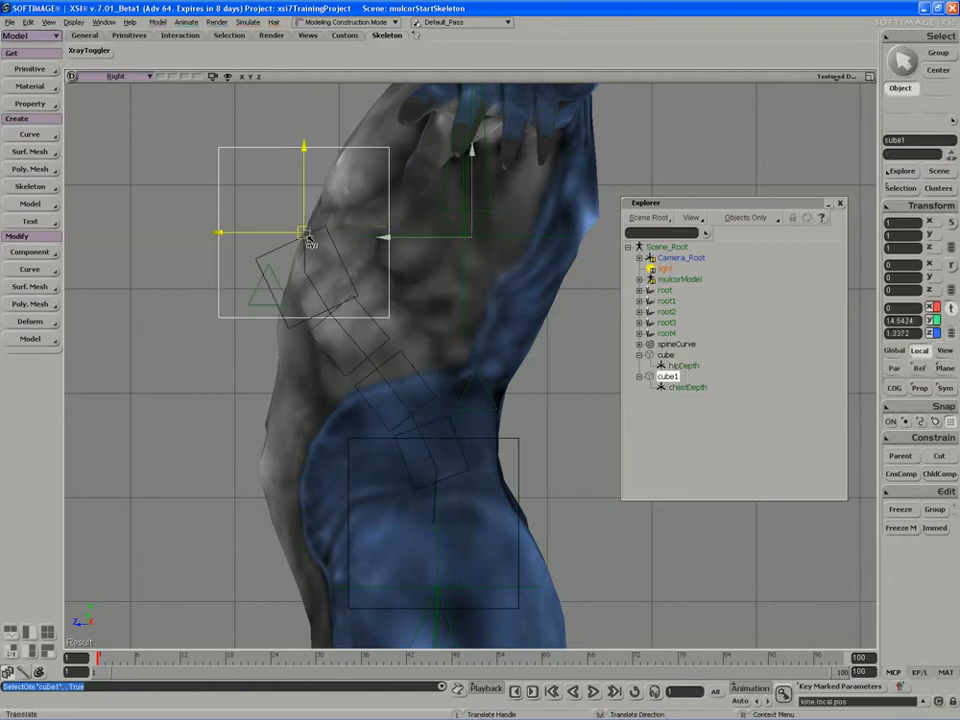
# Step: Translate cube1 up the spine to settle over the upper chest
pyautogui.moveTo(304, 236); pyautogui.dragTo(360, 248)
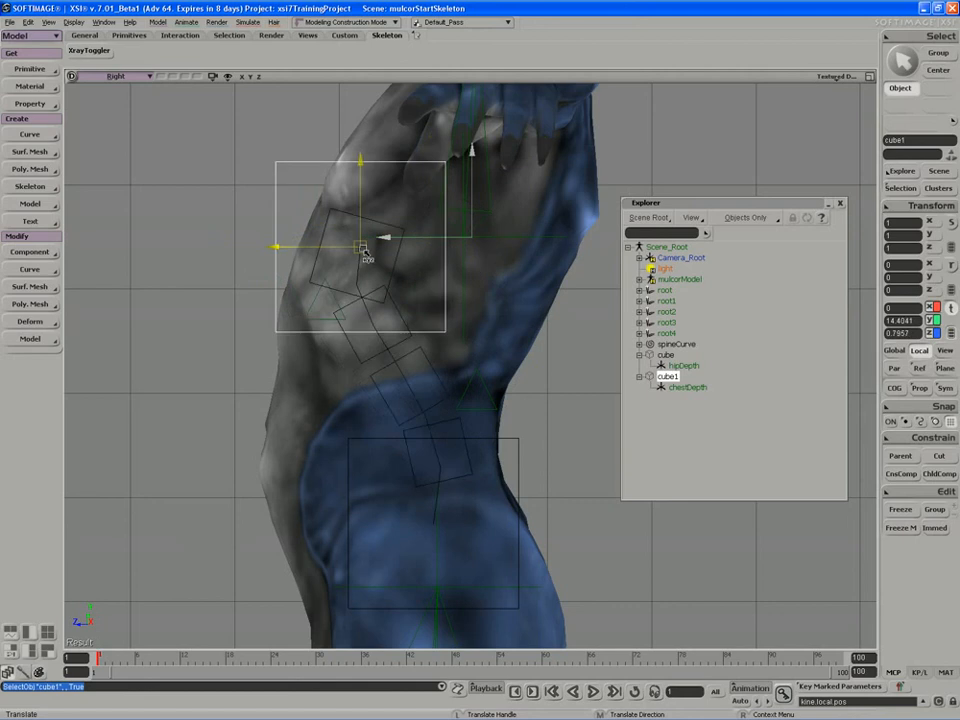
pyautogui.moveTo(360, 248); pyautogui.dragTo(250, 184)
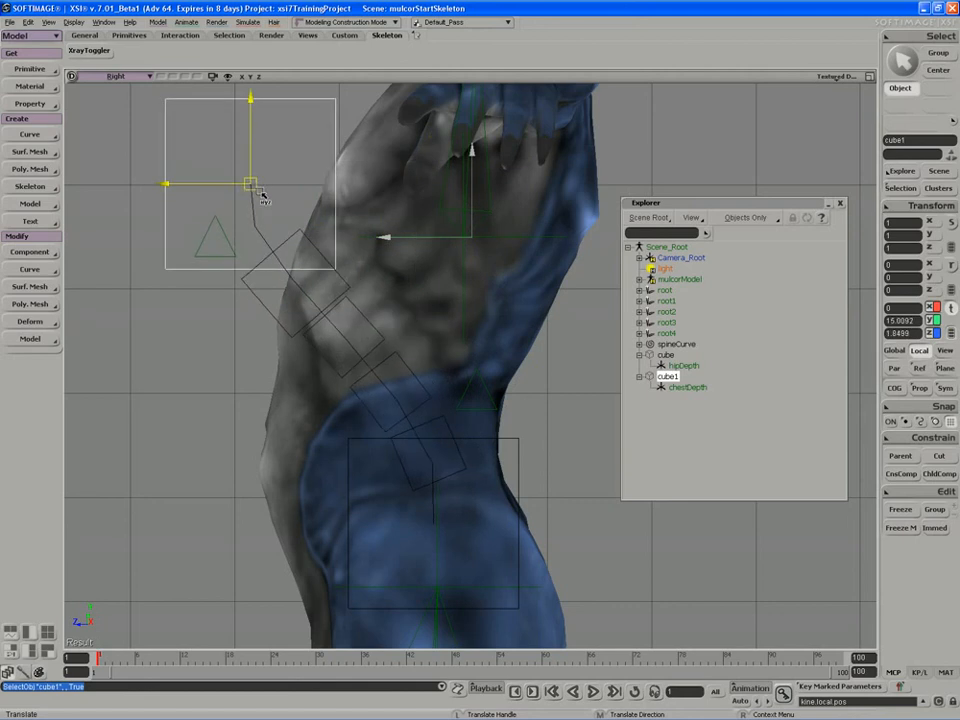
pyautogui.moveTo(250, 184); pyautogui.dragTo(236, 160)
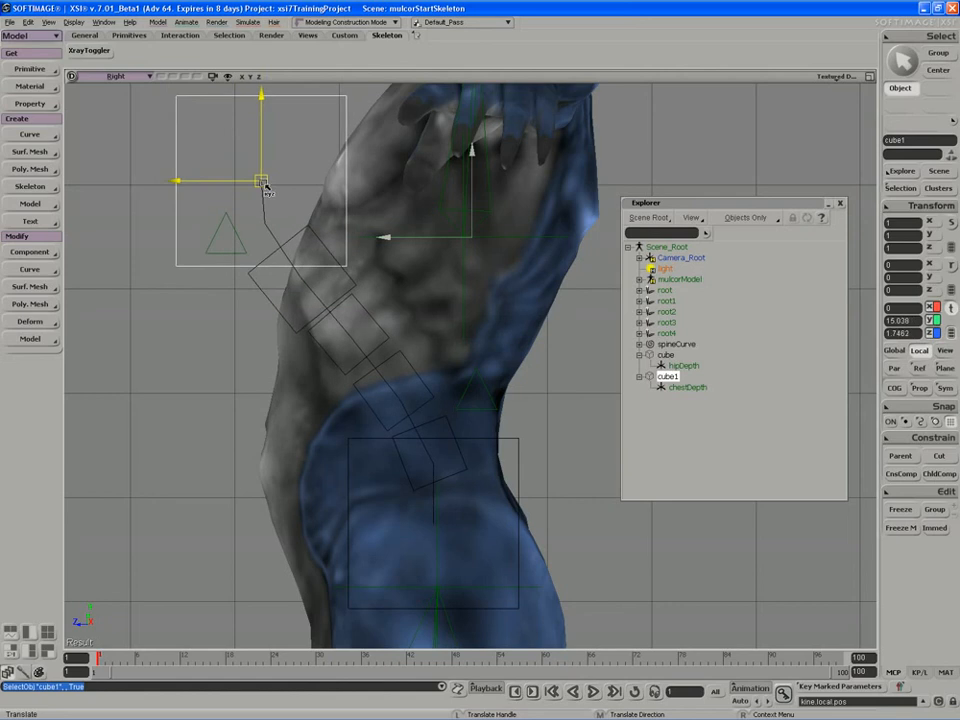
pyautogui.moveTo(264, 184); pyautogui.dragTo(464, 220)
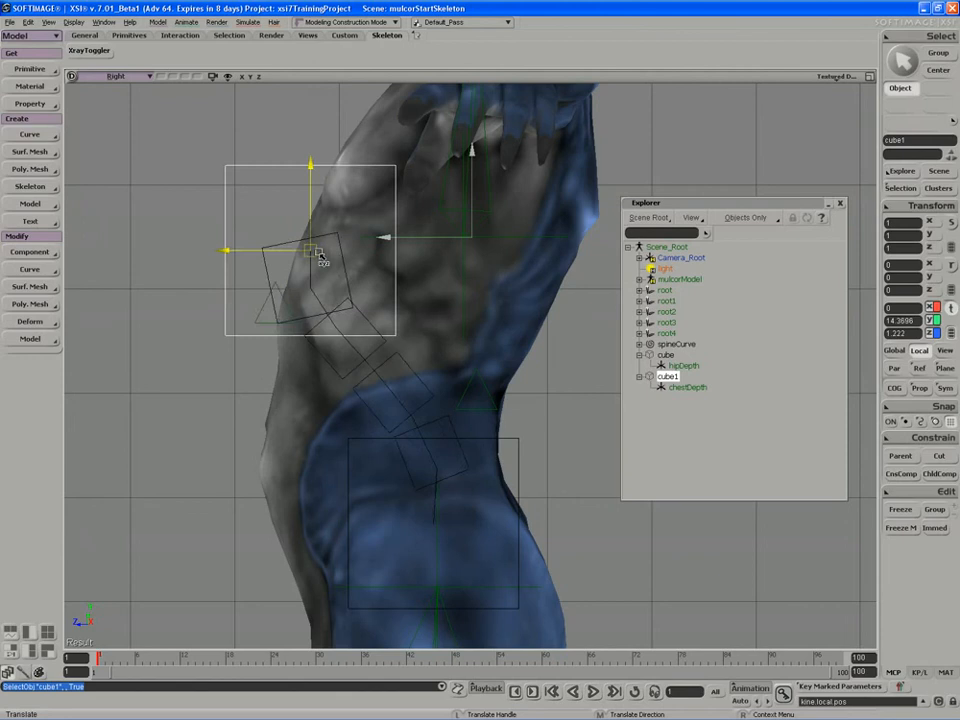
pyautogui.moveTo(316, 250); pyautogui.dragTo(216, 184)
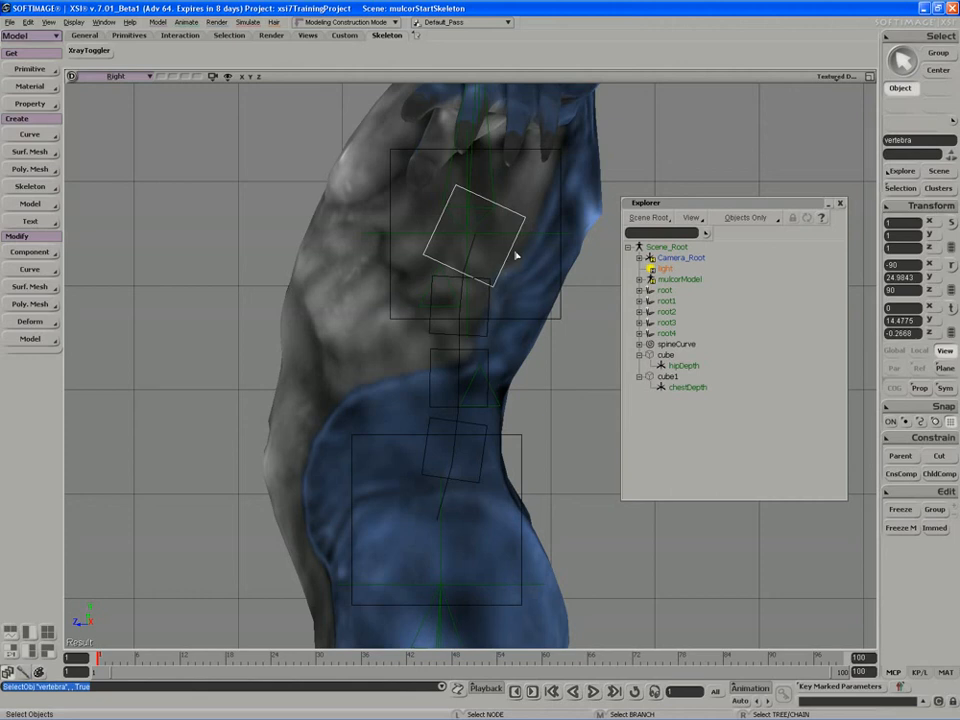
# Step: Expand spineCurve in the Explorer to show its vertebrae
pyautogui.click(644, 344)
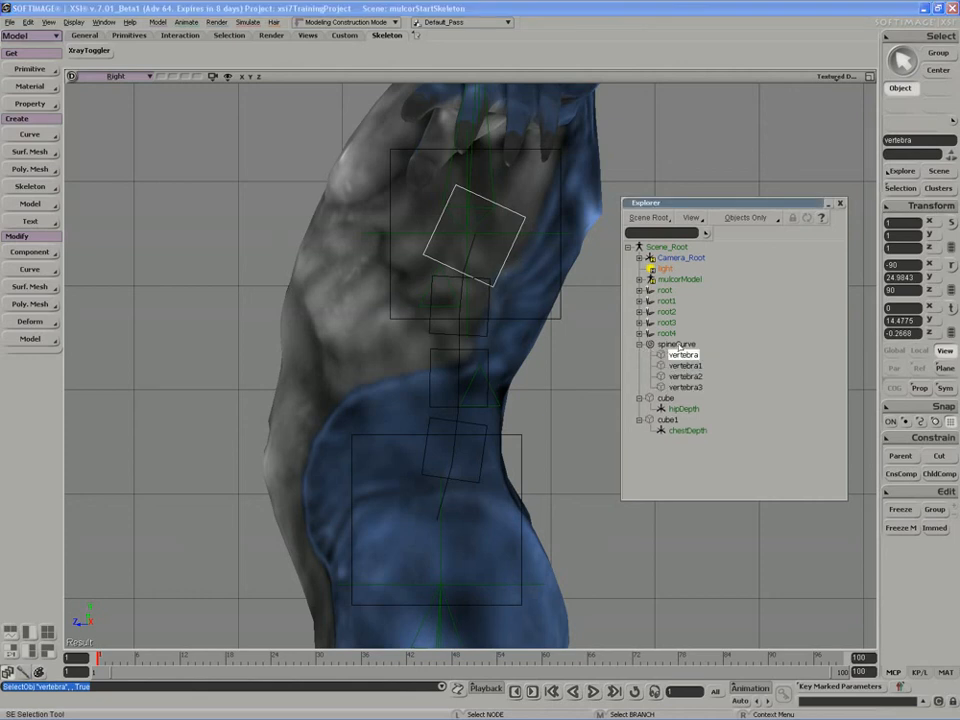
pyautogui.moveTo(644, 202); pyautogui.dragTo(676, 200)
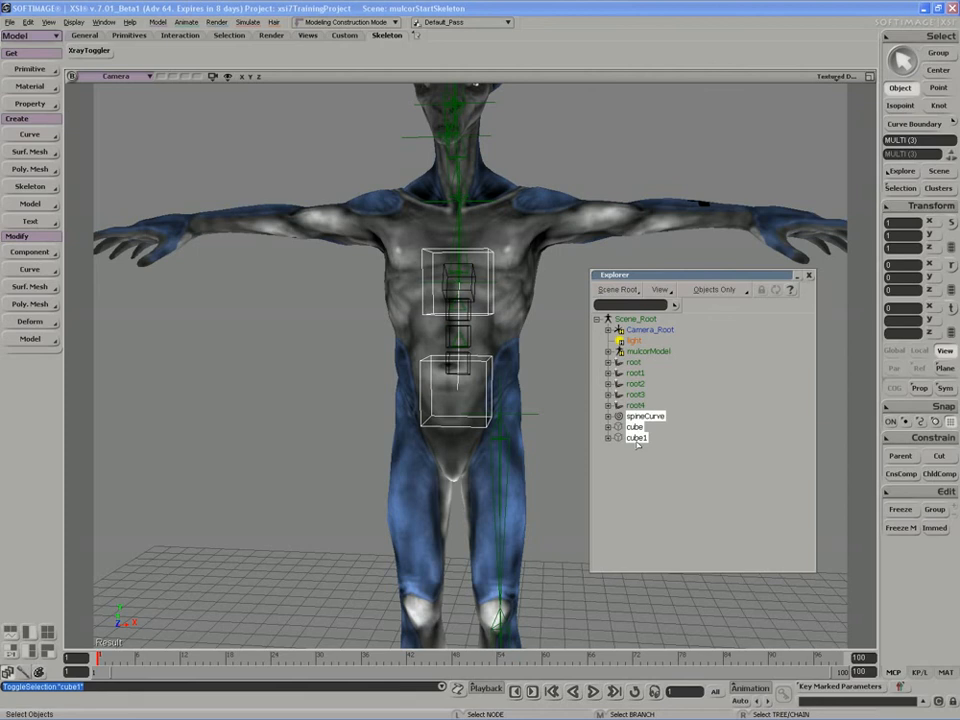
pyautogui.moveTo(636, 438)
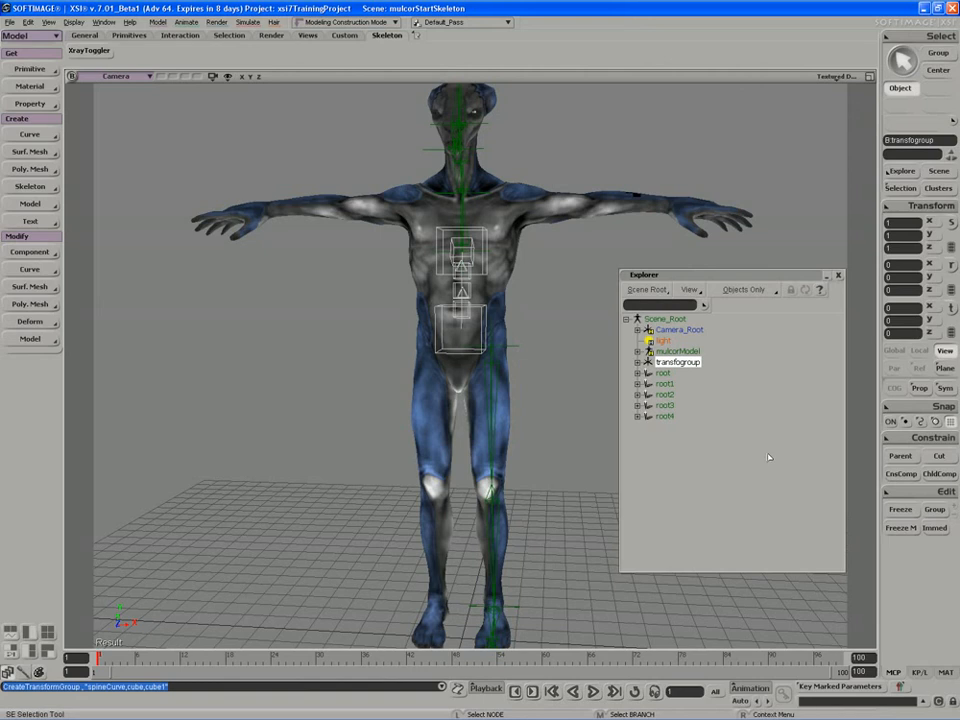
# Step: Group spineCurve, cube and cube1 under a new transform group via the context menu
pyautogui.rightClick(676, 362)
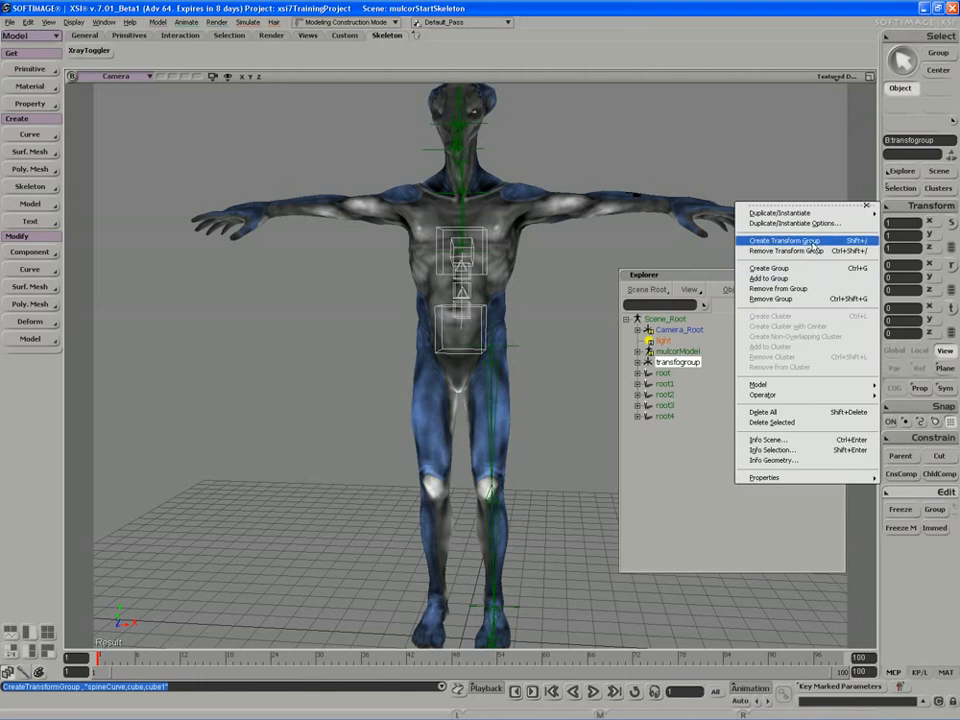
pyautogui.moveTo(788, 238)
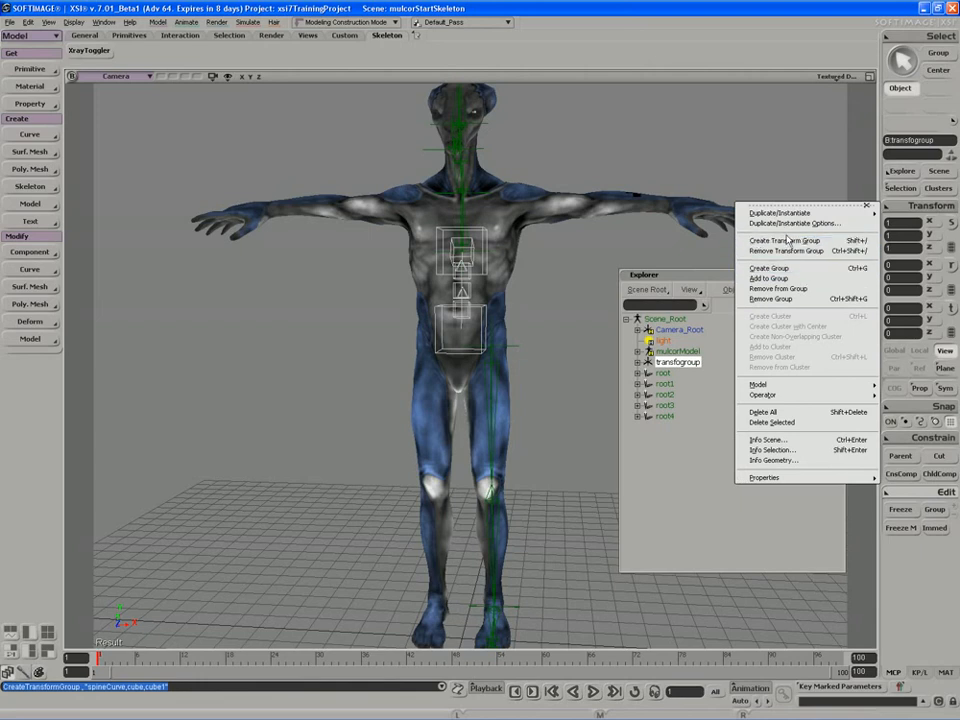
pyautogui.moveTo(786, 240)
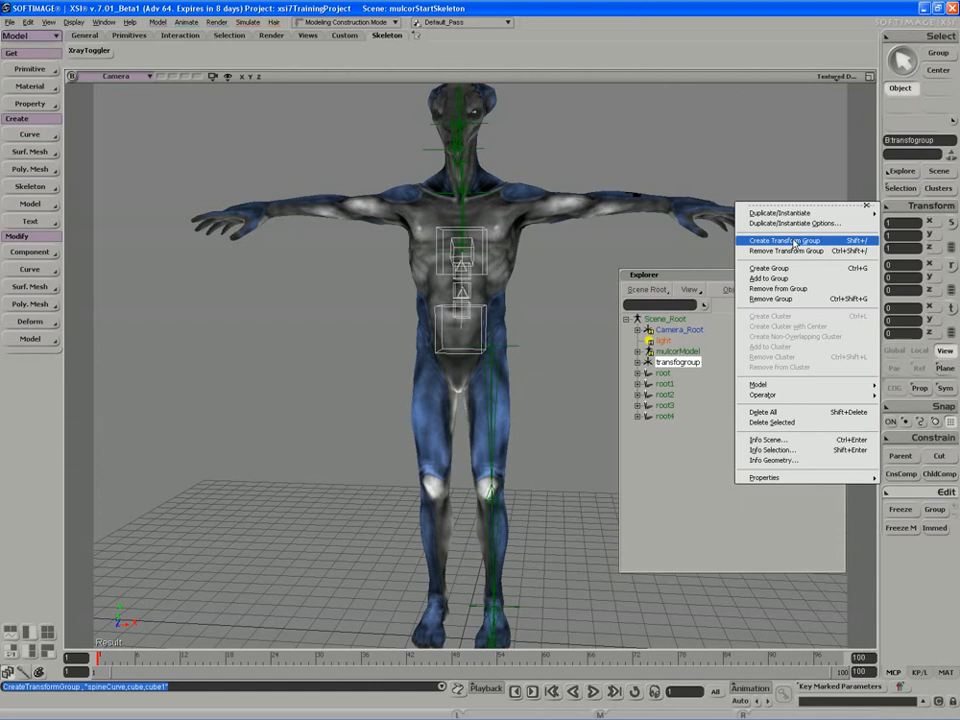
pyautogui.moveTo(770, 268)
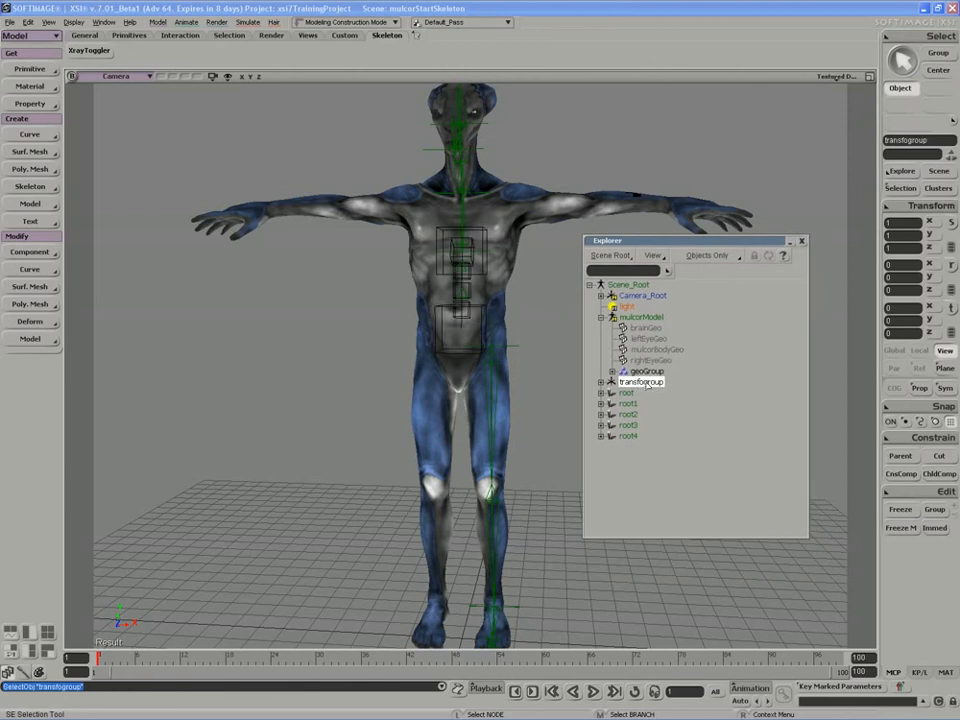
# Step: Rename the transform group to spineParentNull in the Explorer and confirm it
pyautogui.doubleClick(636, 380)
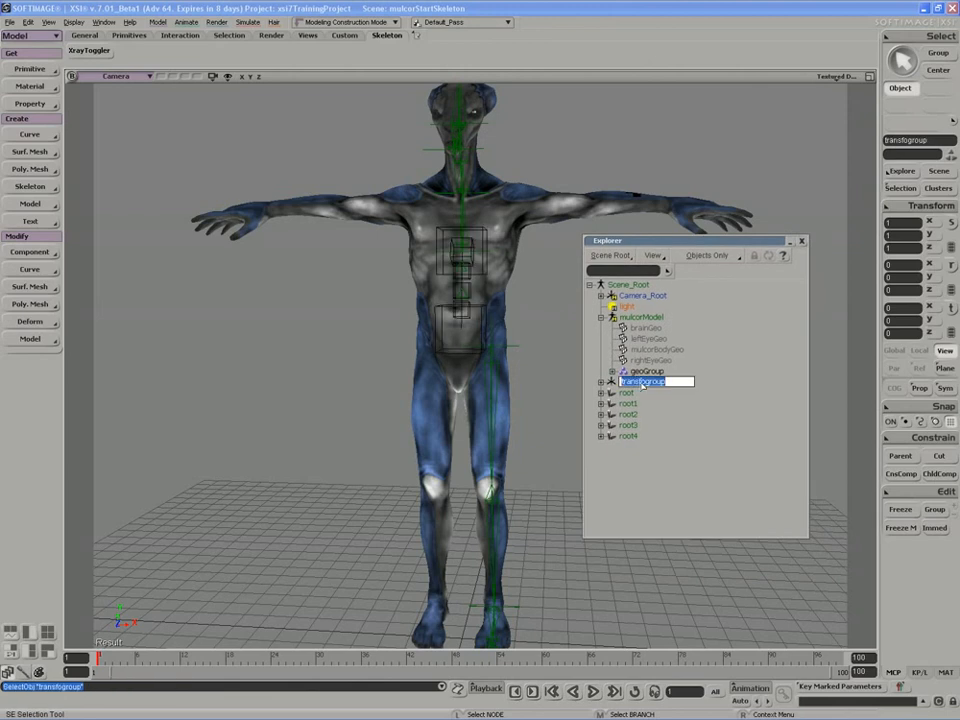
pyautogui.write('sp')
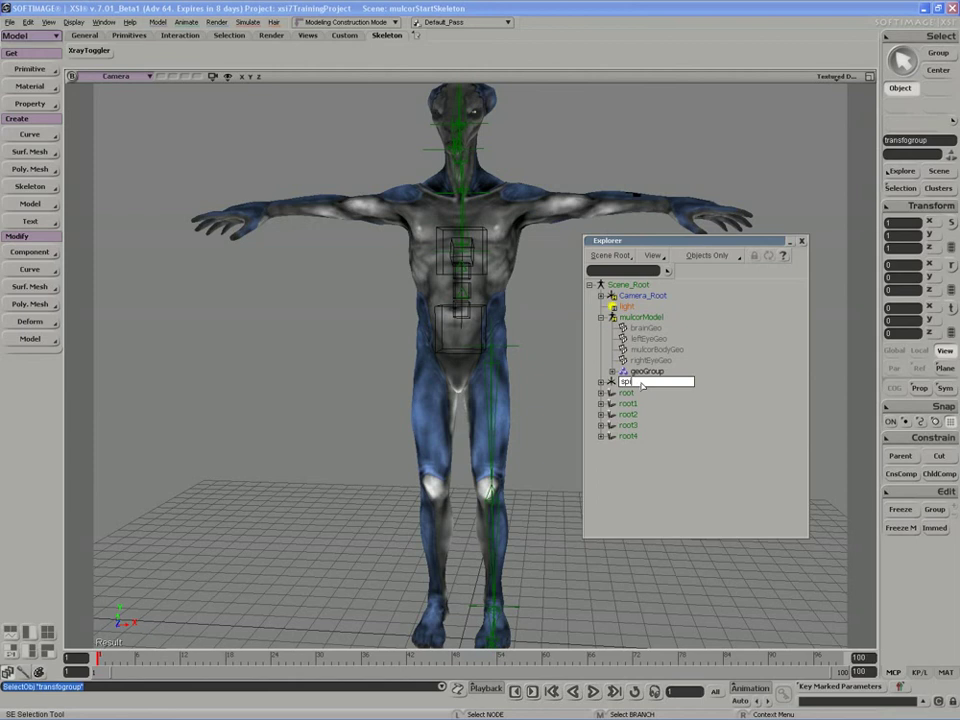
pyautogui.write('spineParentNull')
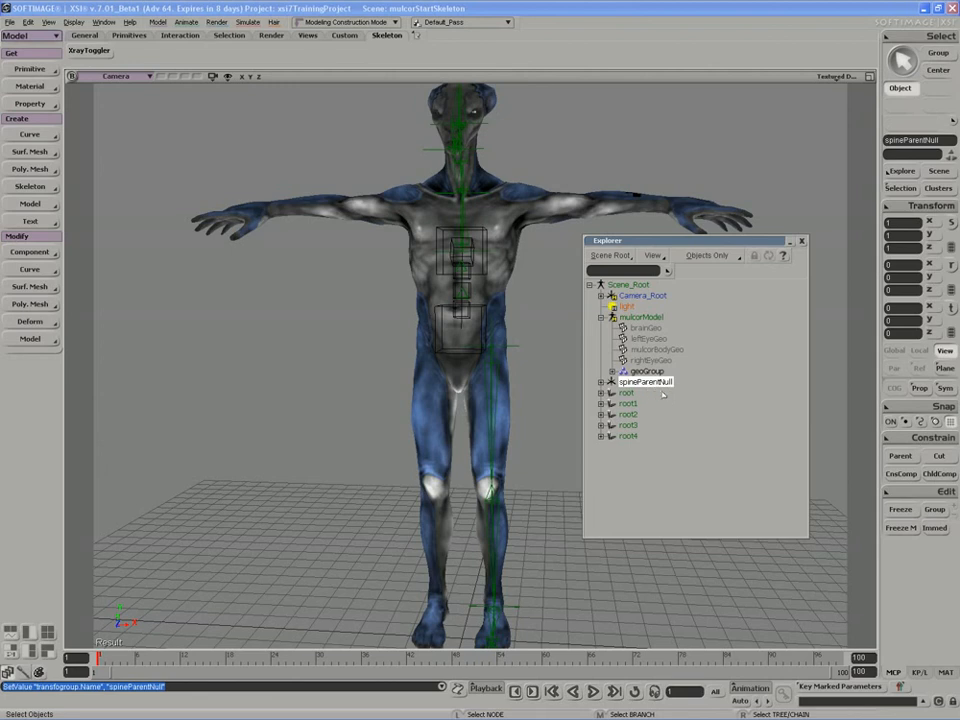
pyautogui.click(652, 360)
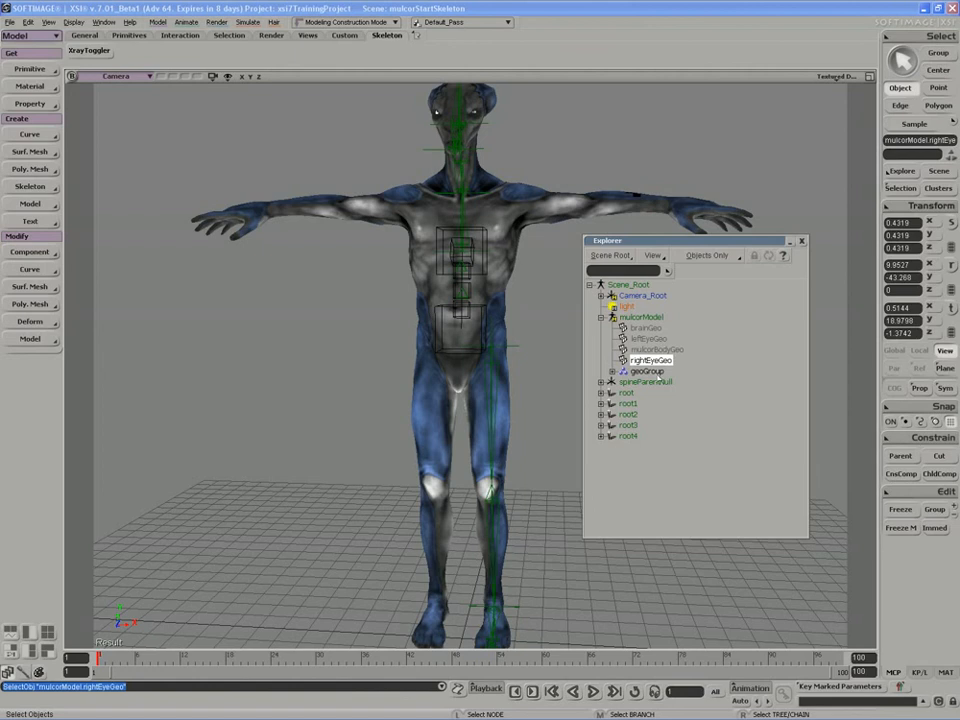
pyautogui.moveTo(608, 240); pyautogui.dragTo(656, 242)
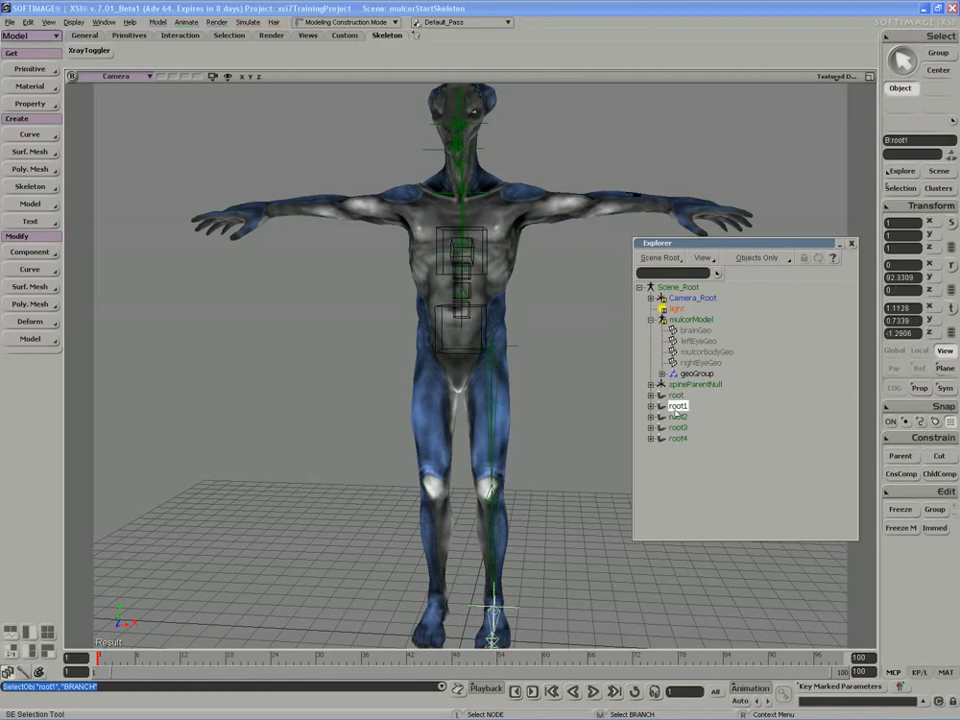
pyautogui.click(676, 440)
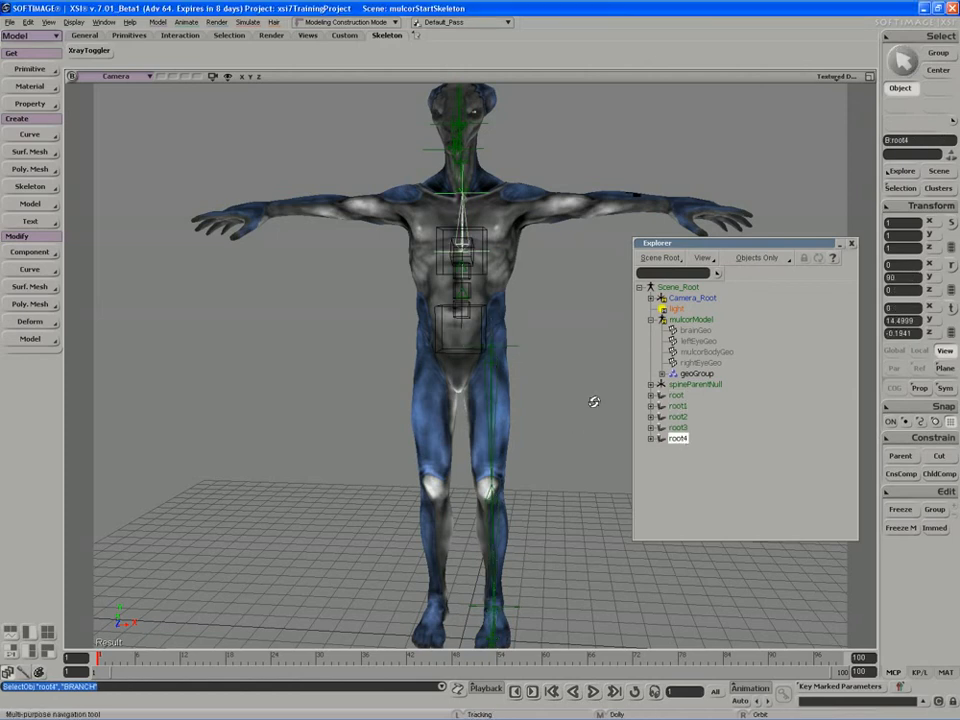